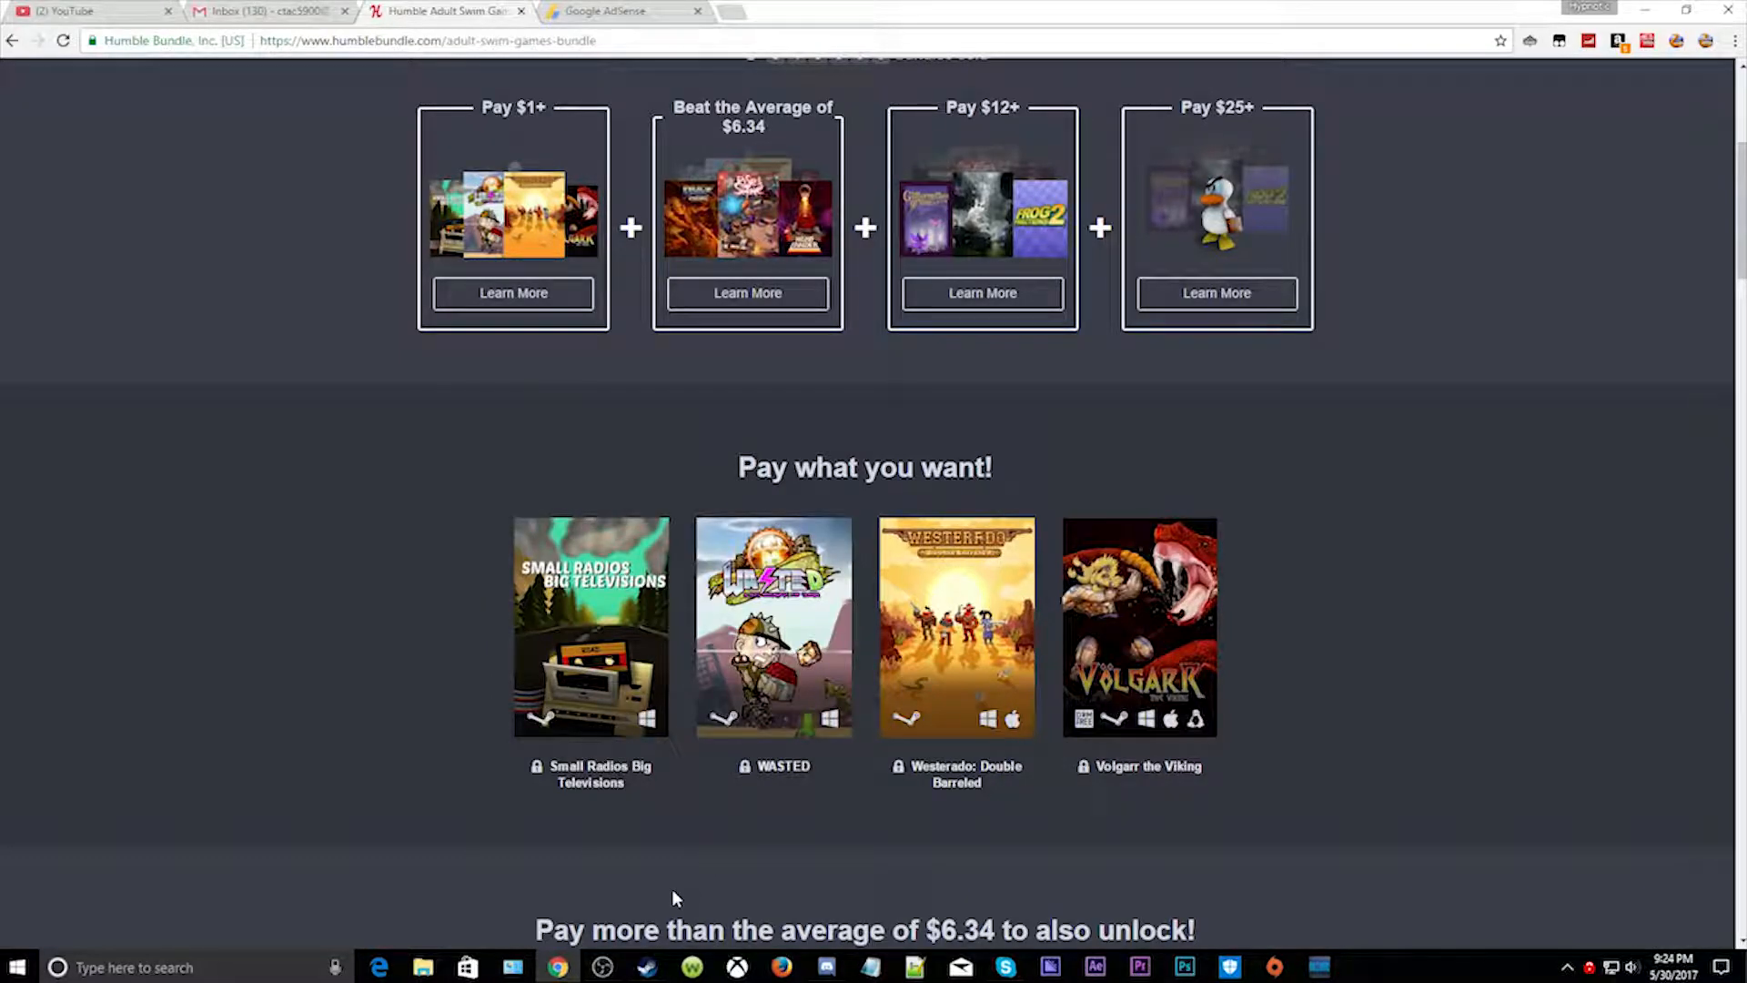
Step: Scroll the bundle page down past the tiers to the Rise & Shine cover and its detail panel
scroll(up, 3)
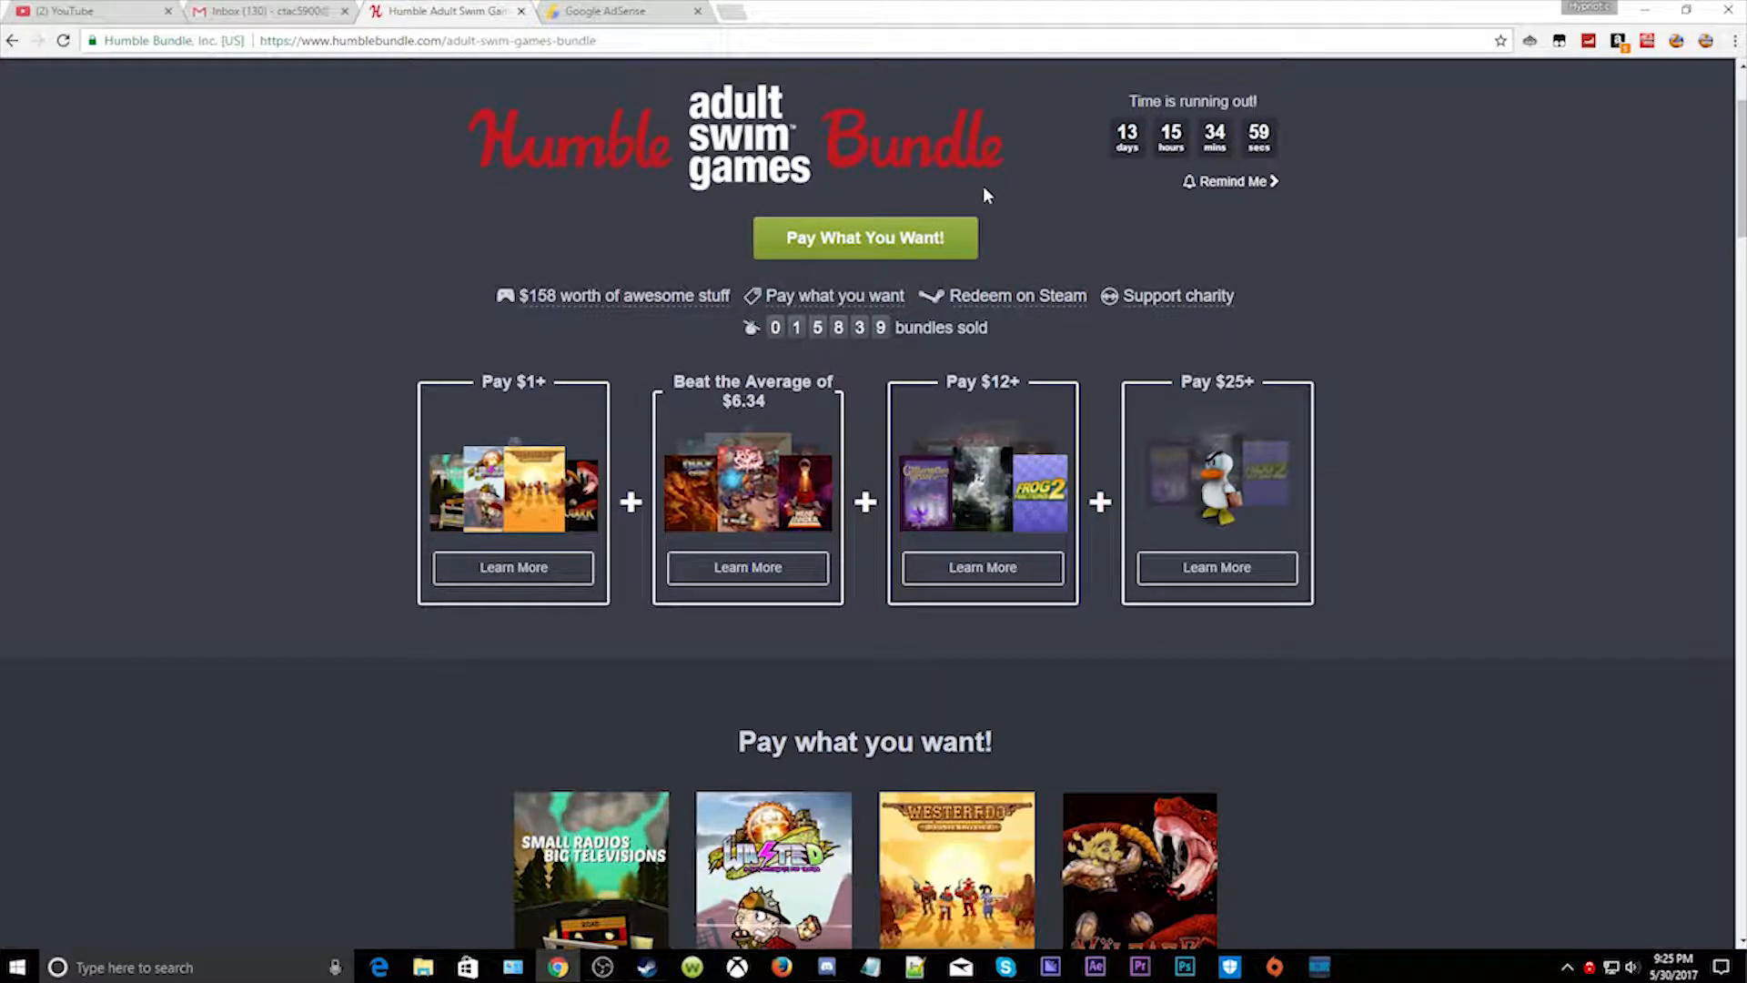
scroll(down, 3)
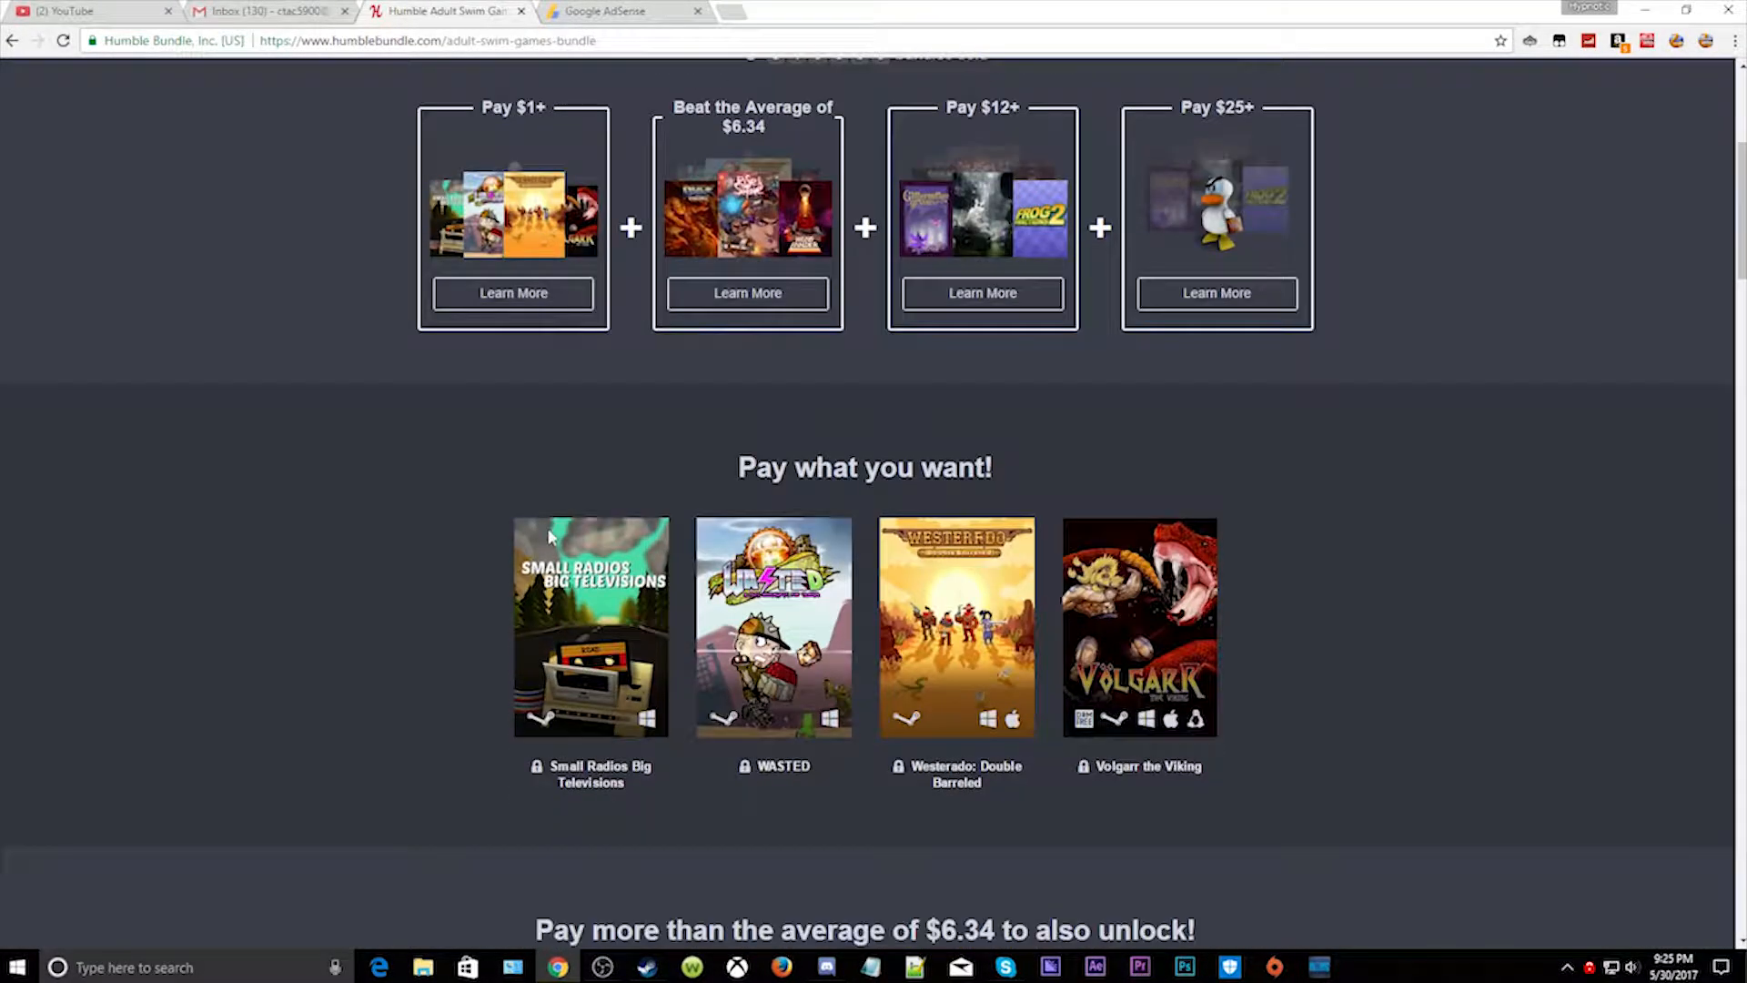
scroll(down, 3)
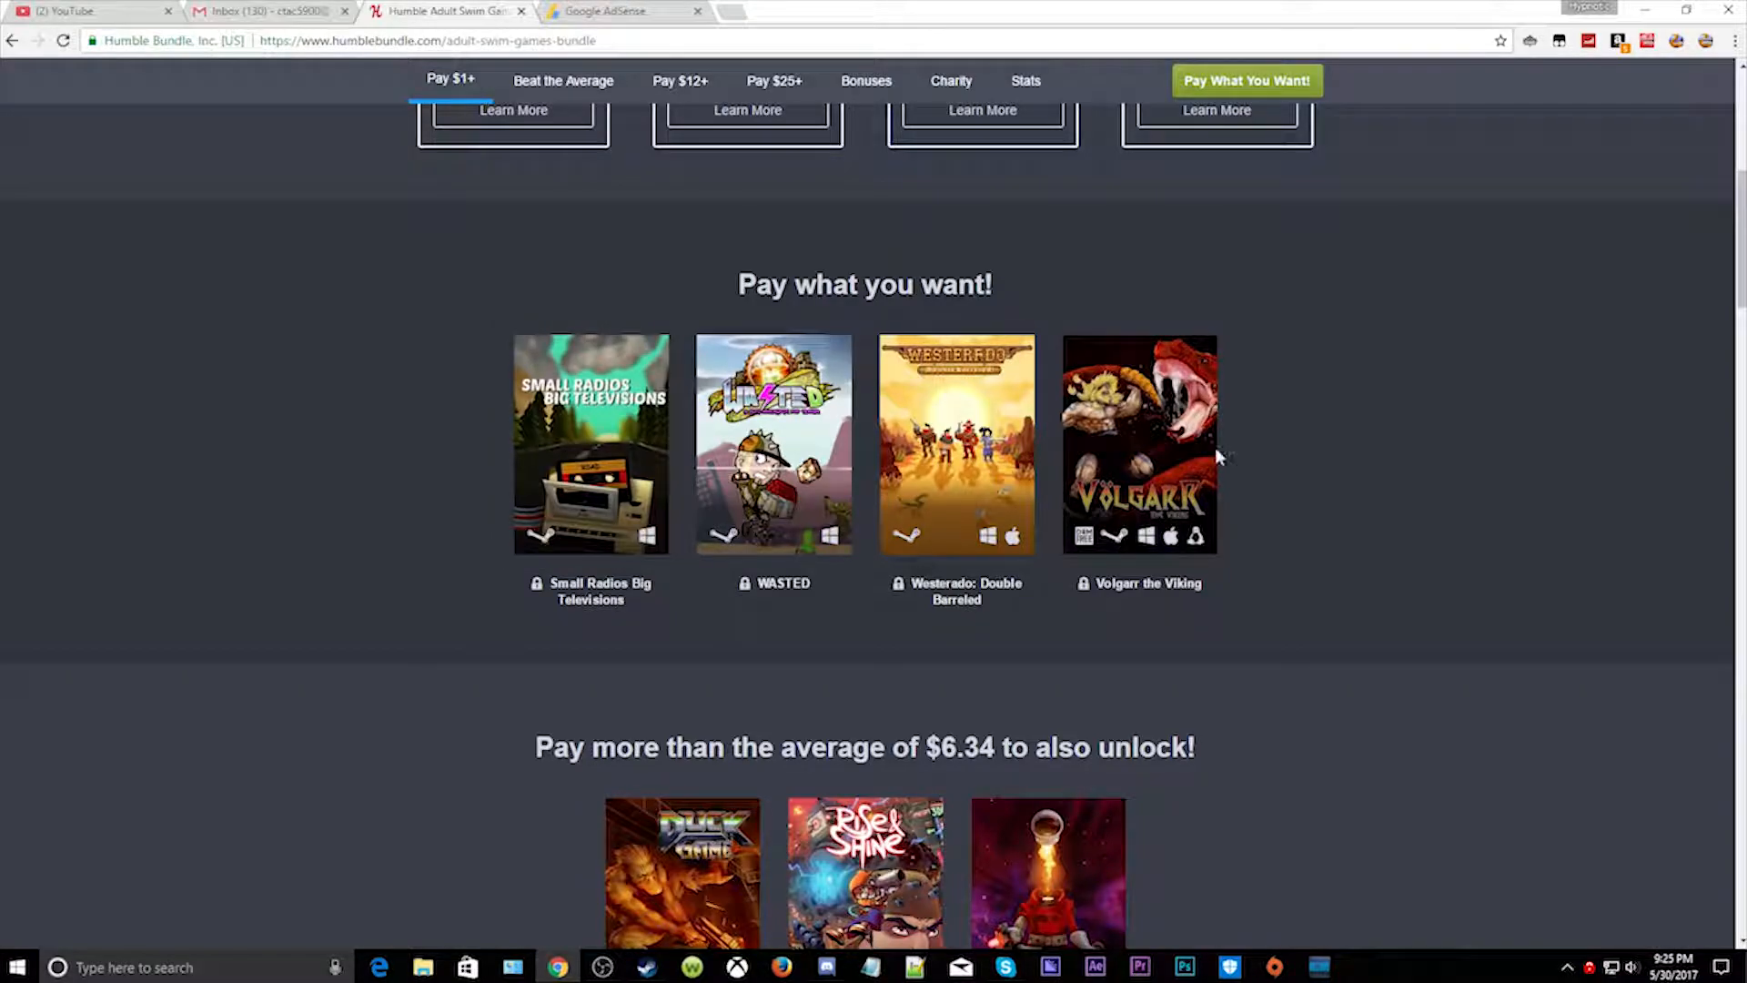
scroll(down, 3)
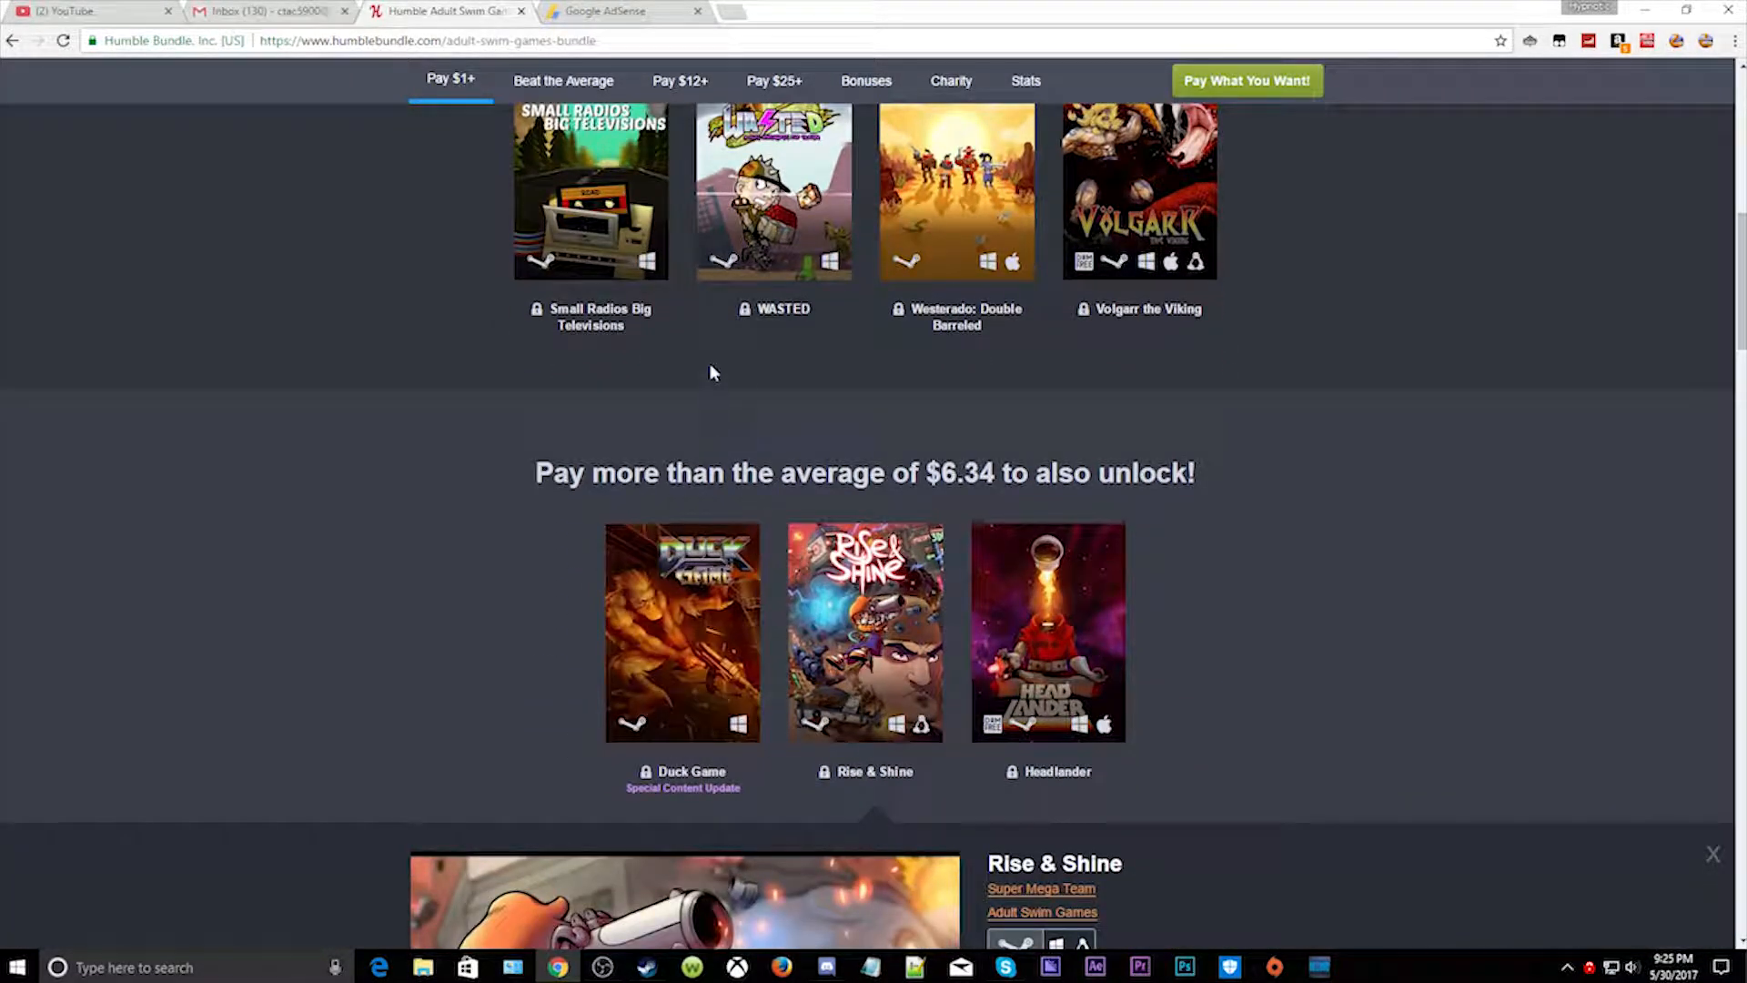
scroll(down, 3)
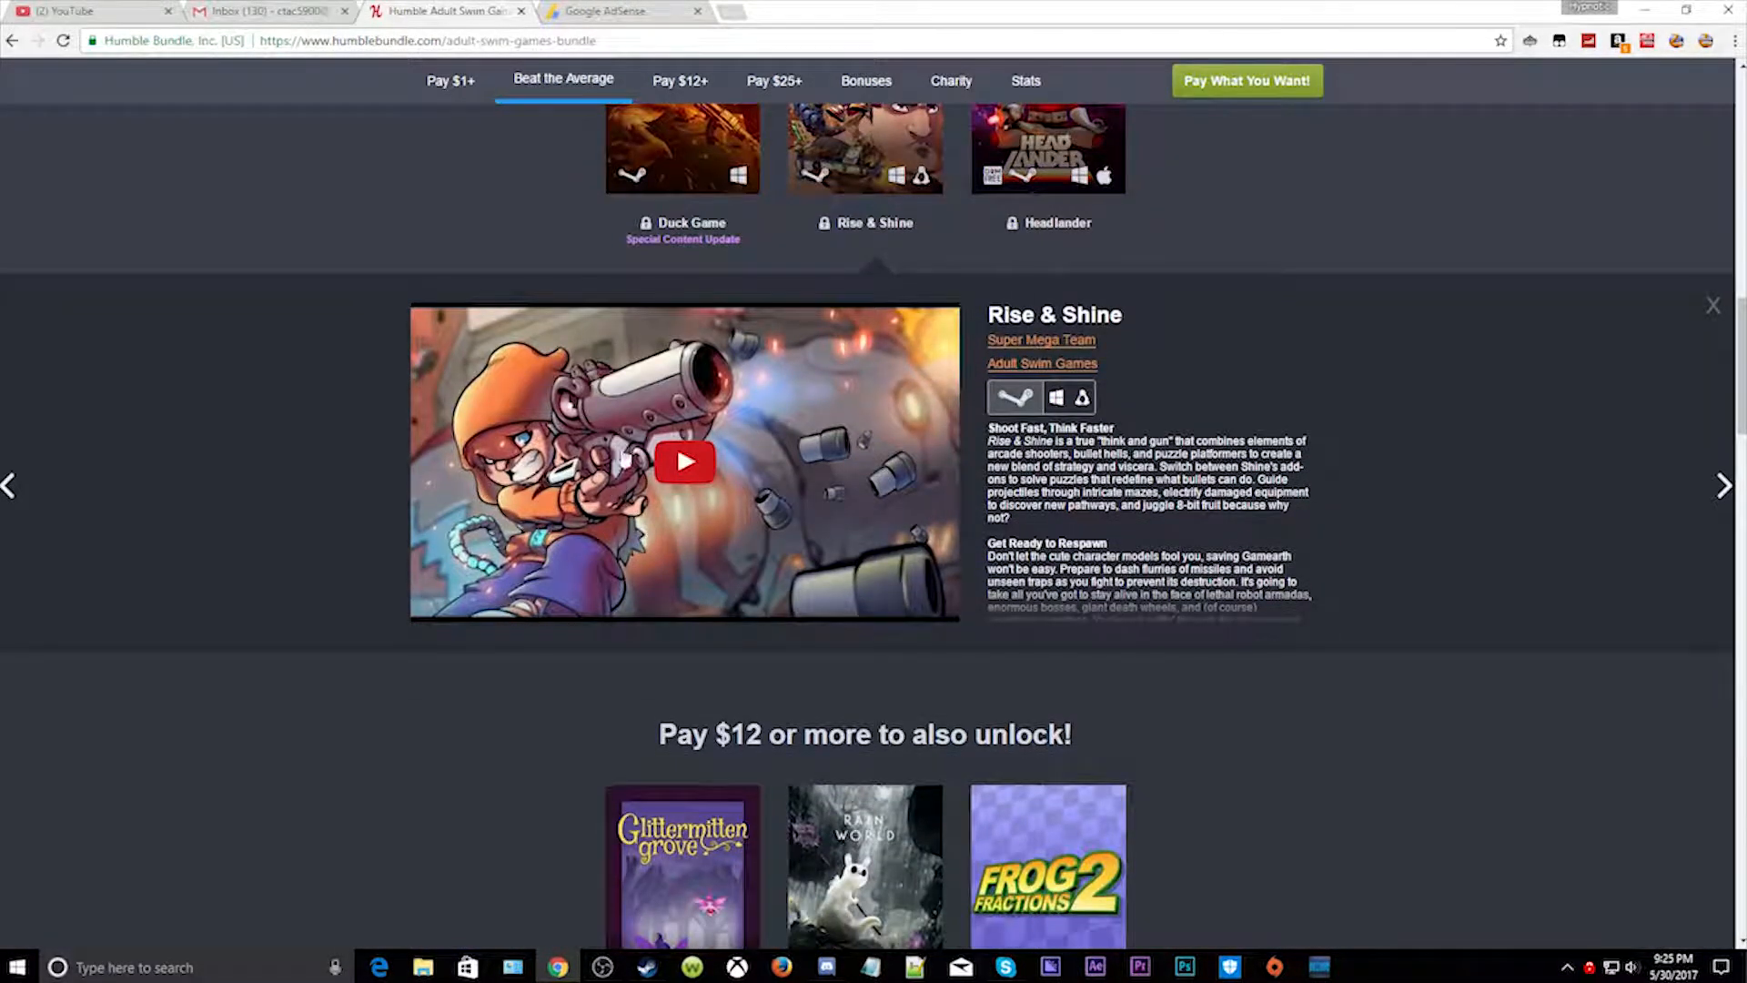
Step: Jump via the Pay $1+ and Beat the Average tiers, then bring the Pay $12 or more games into view
click(450, 80)
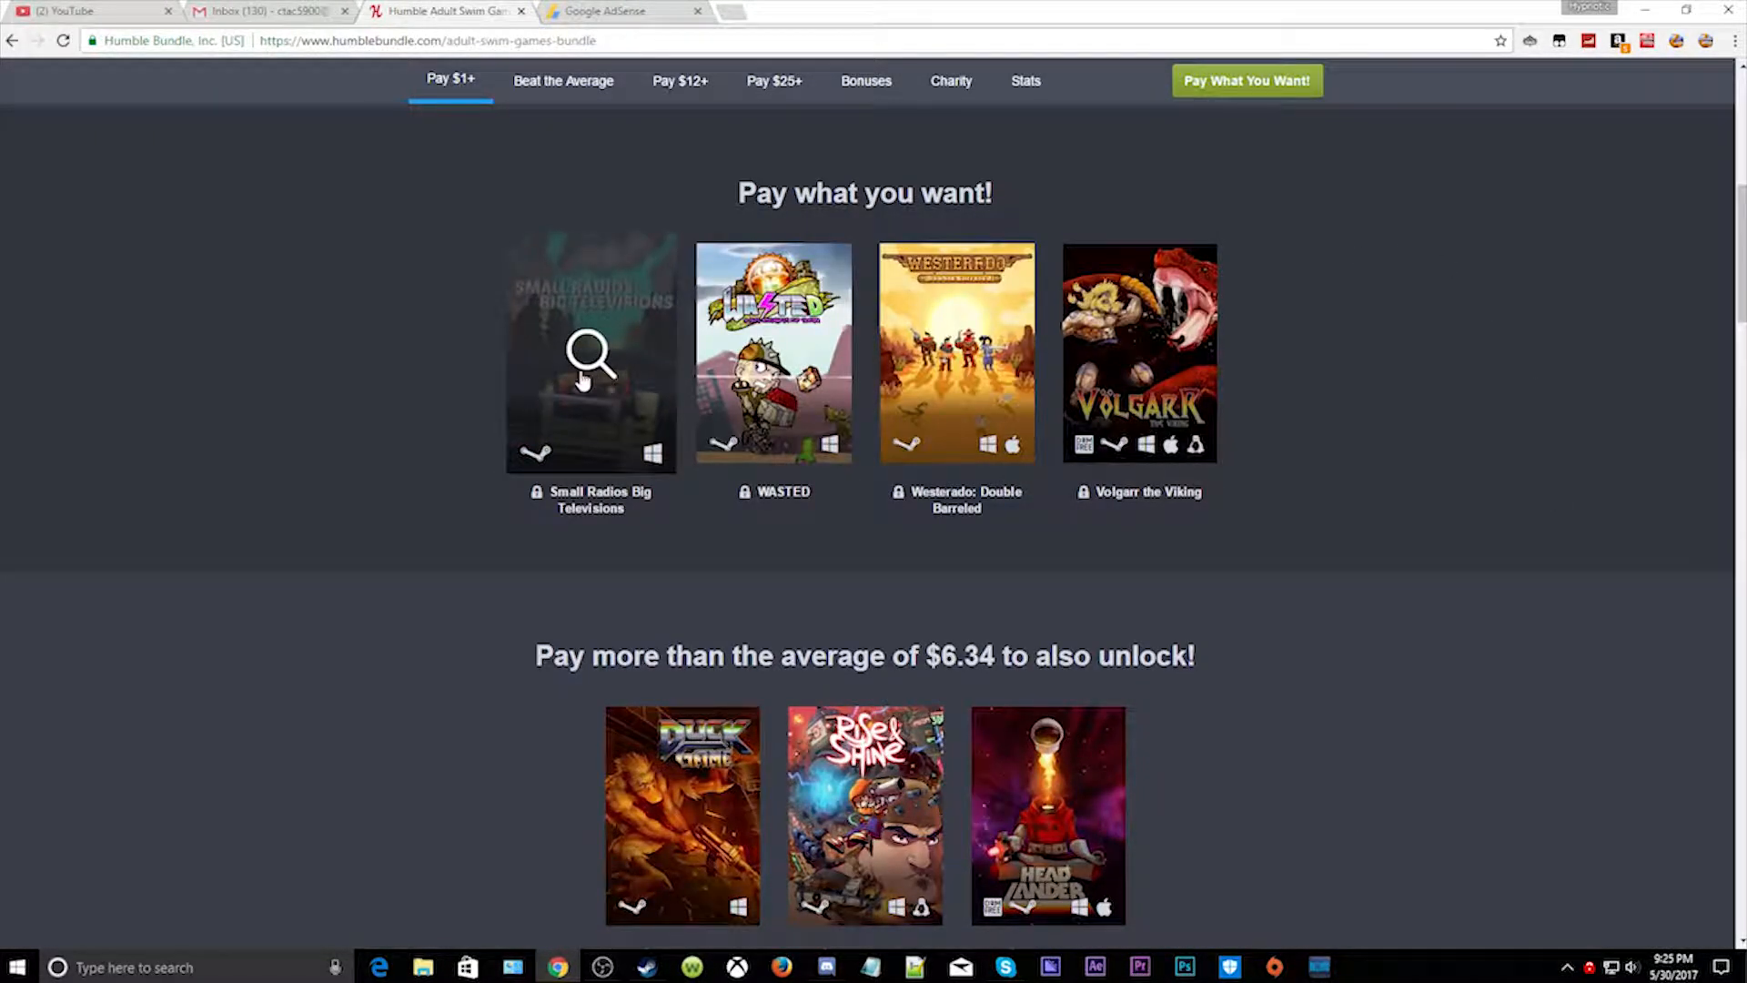
click(562, 81)
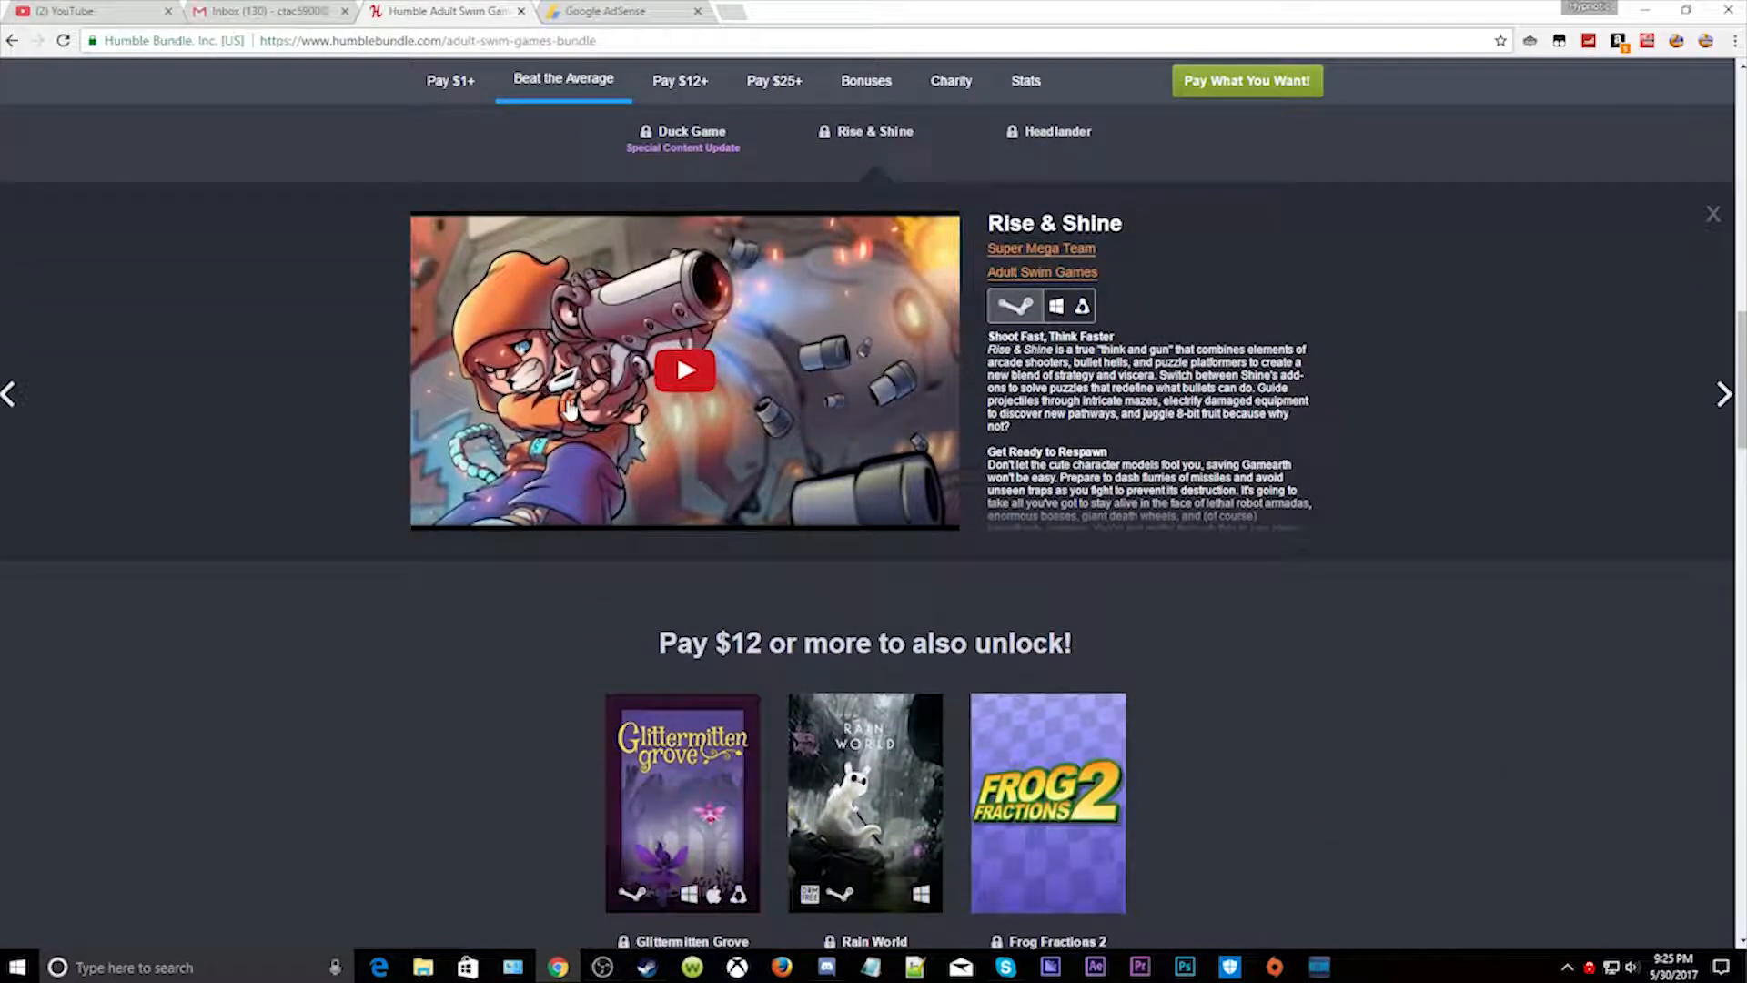
scroll(down, 3)
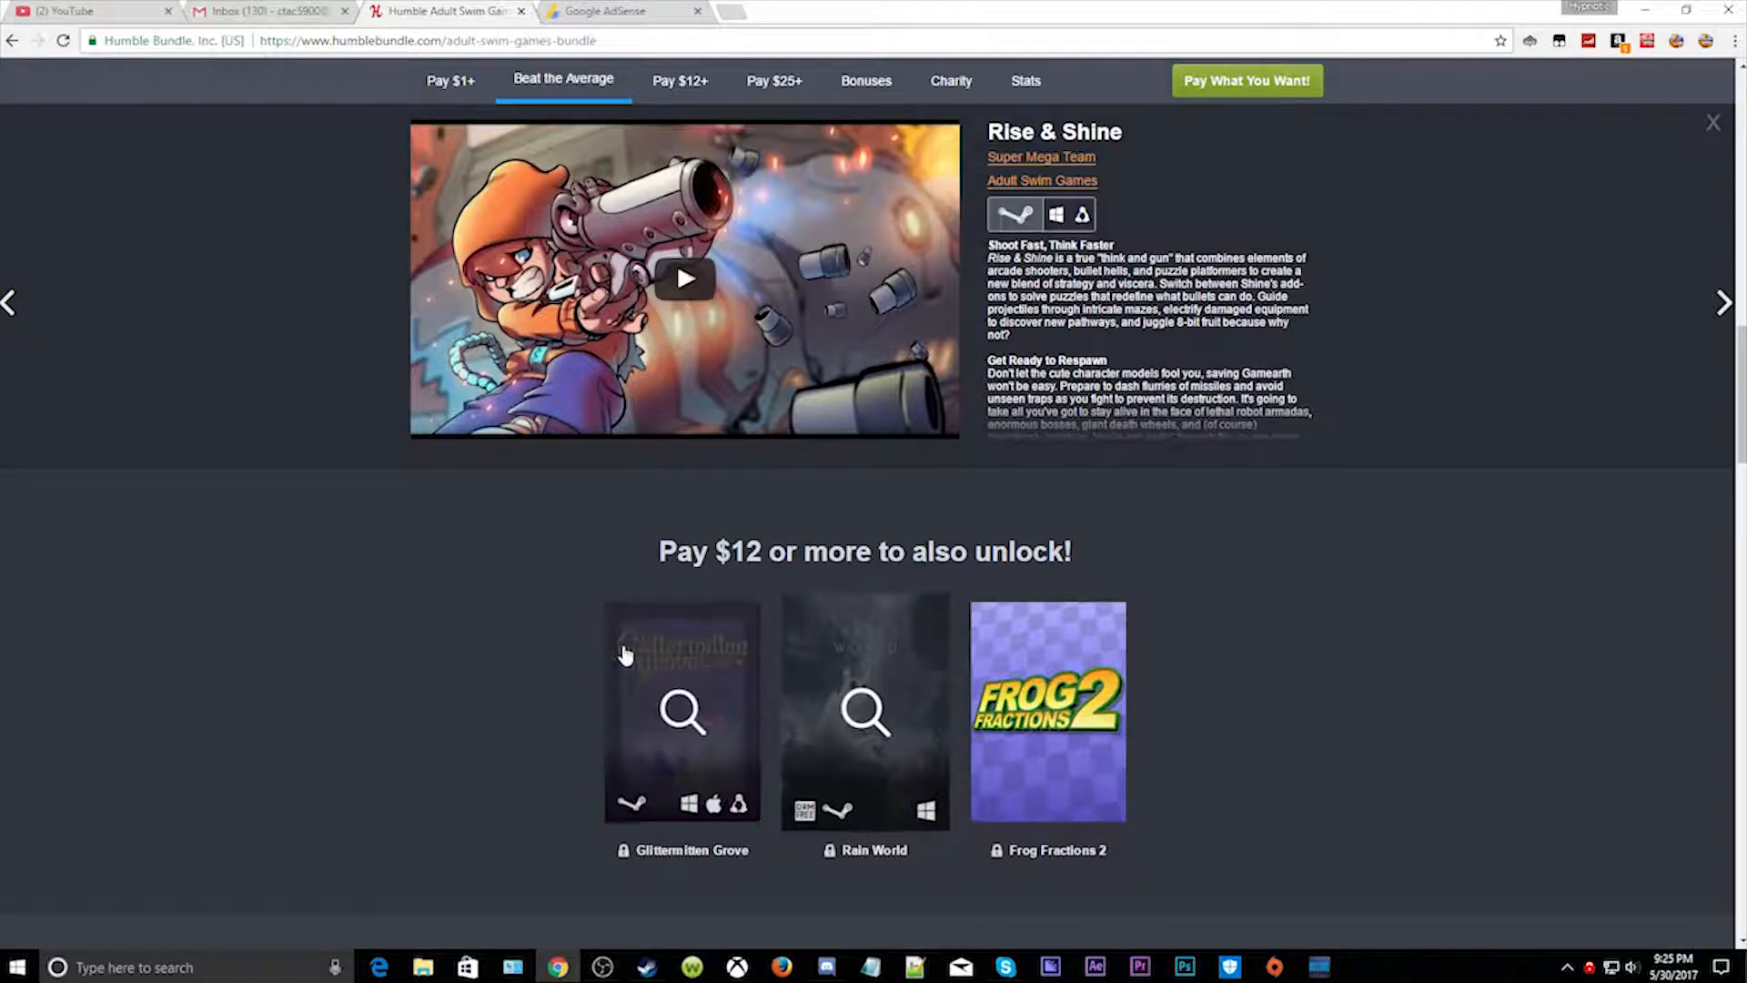
scroll(down, 3)
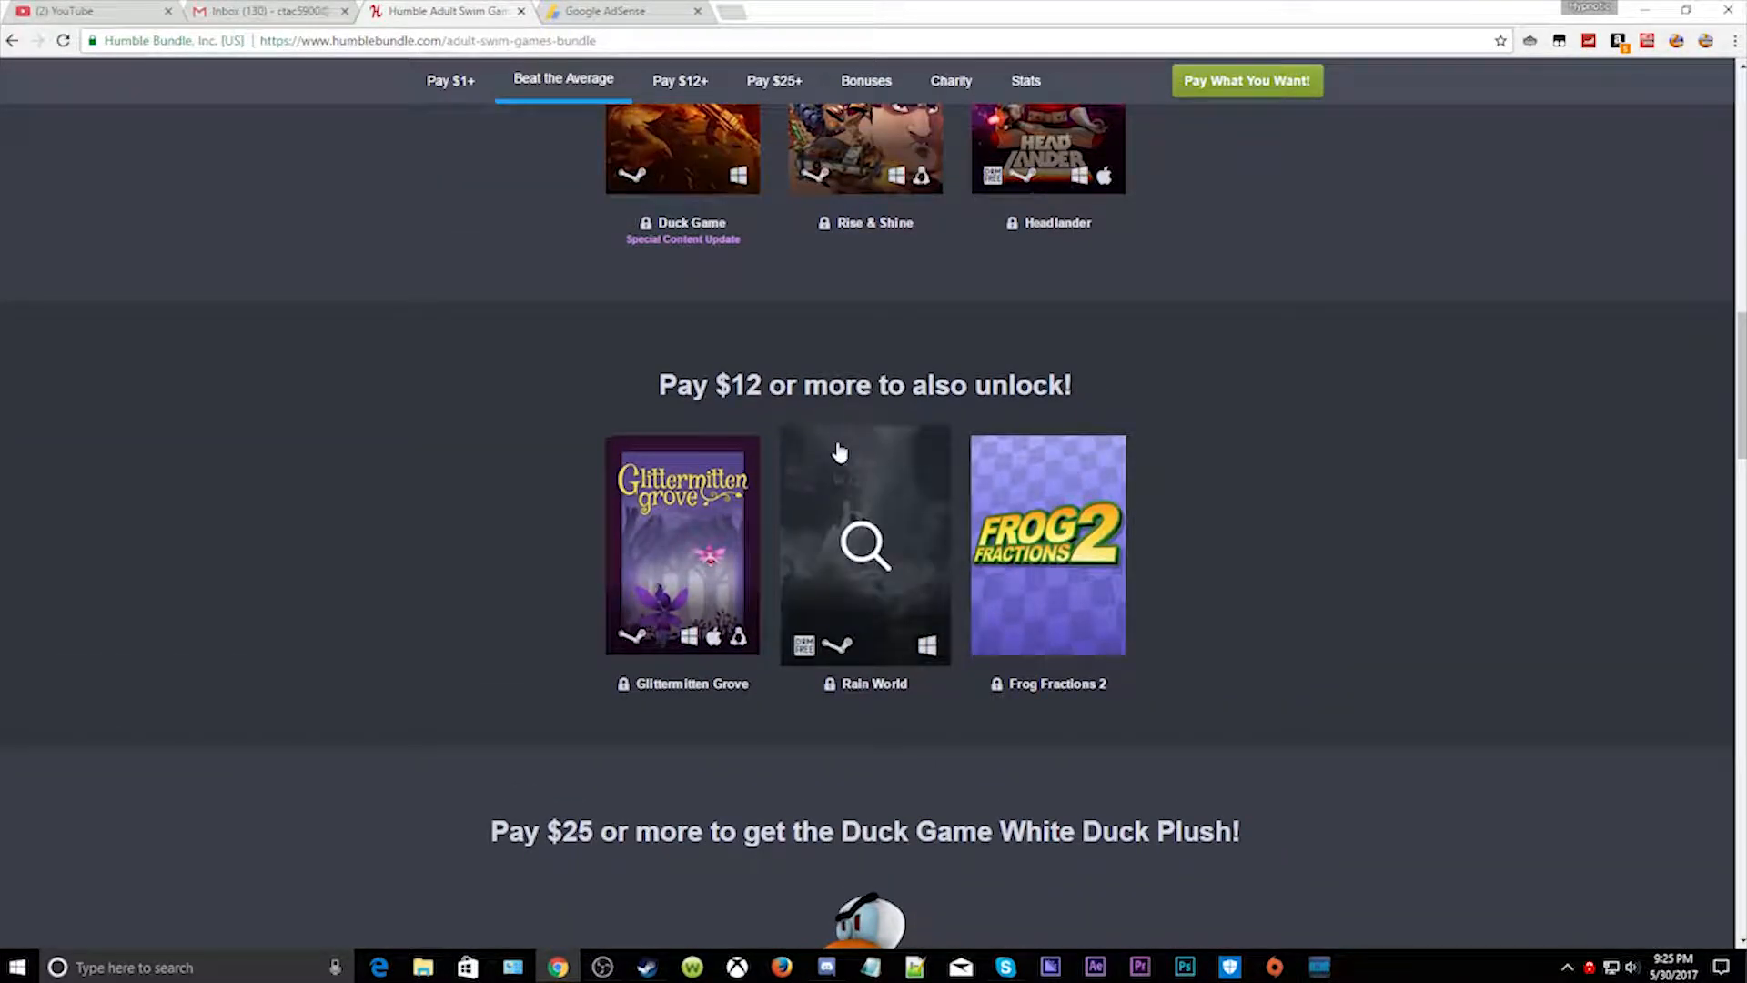
click(679, 80)
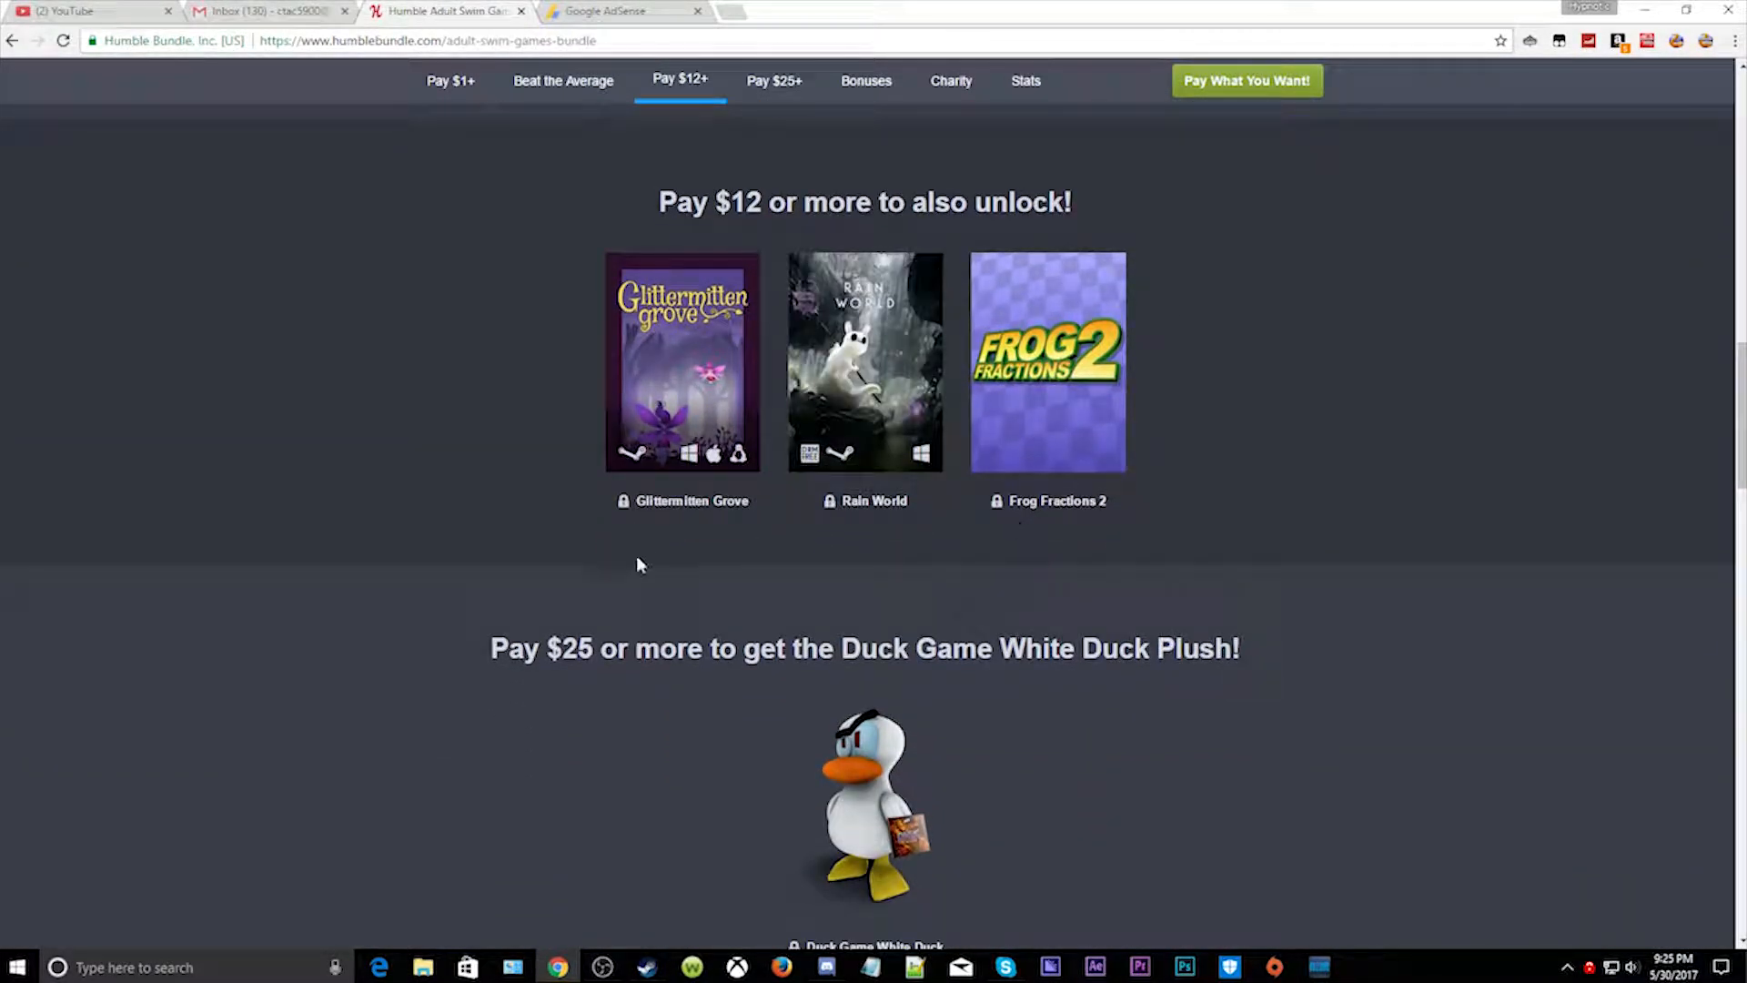
mouse_move(734, 538)
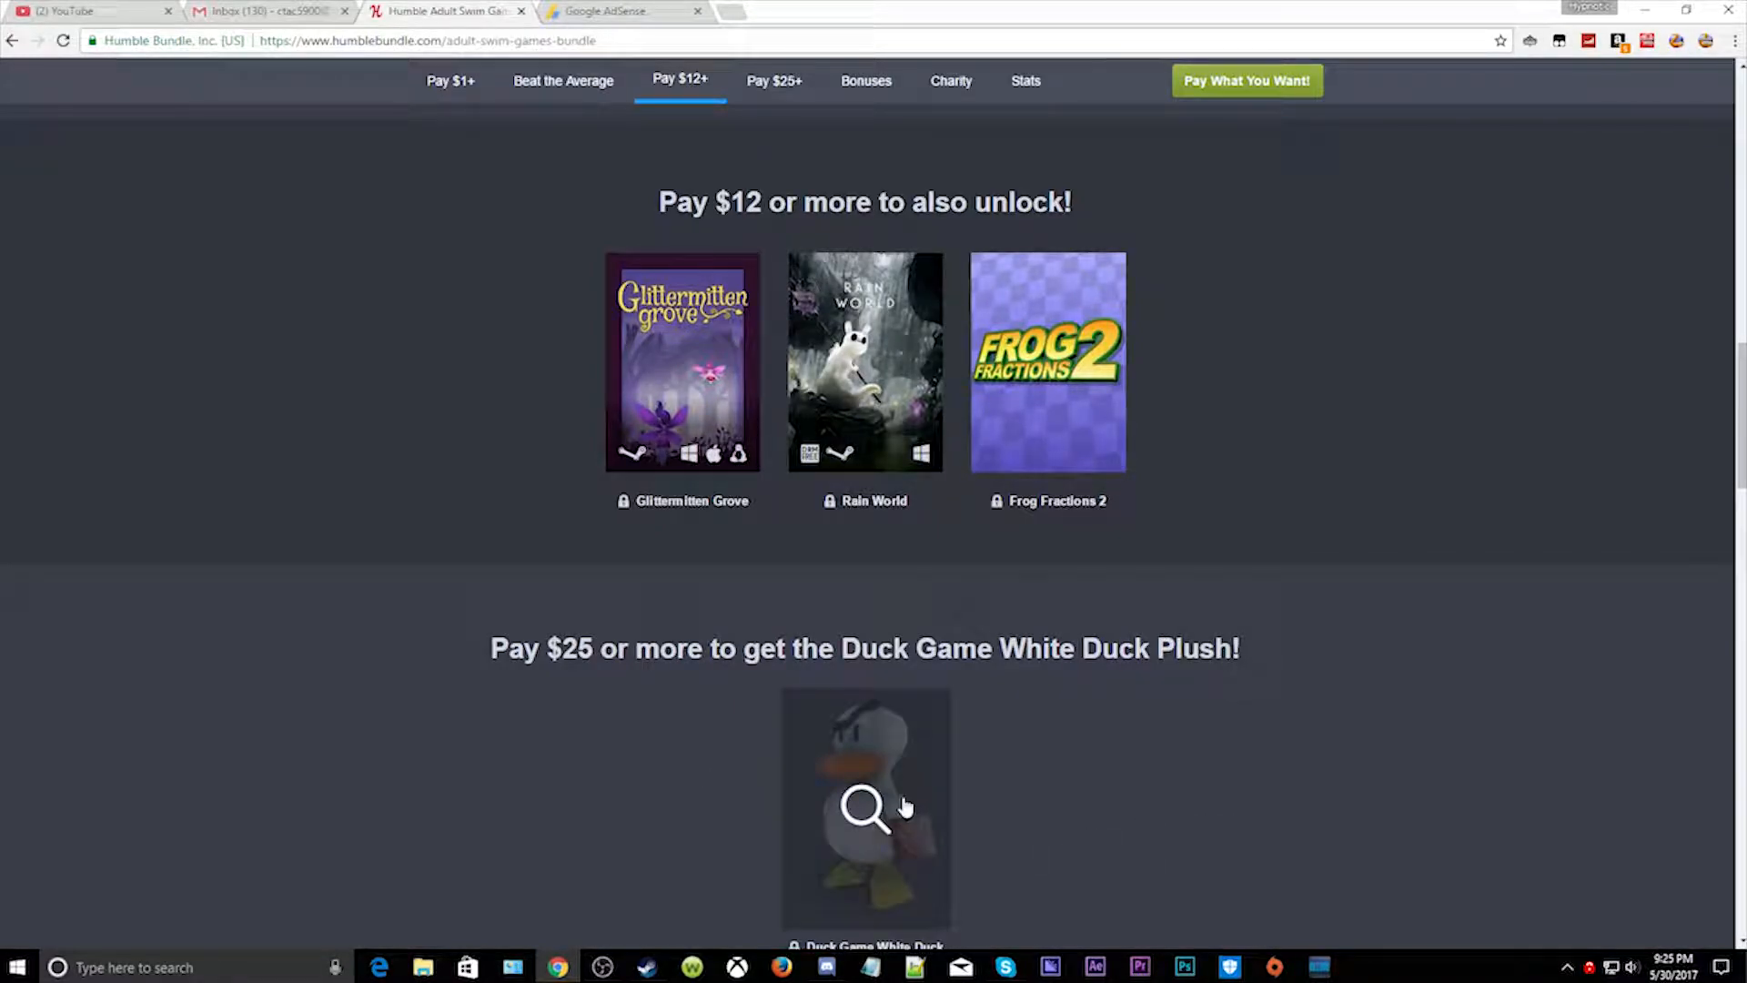
mouse_move(857, 847)
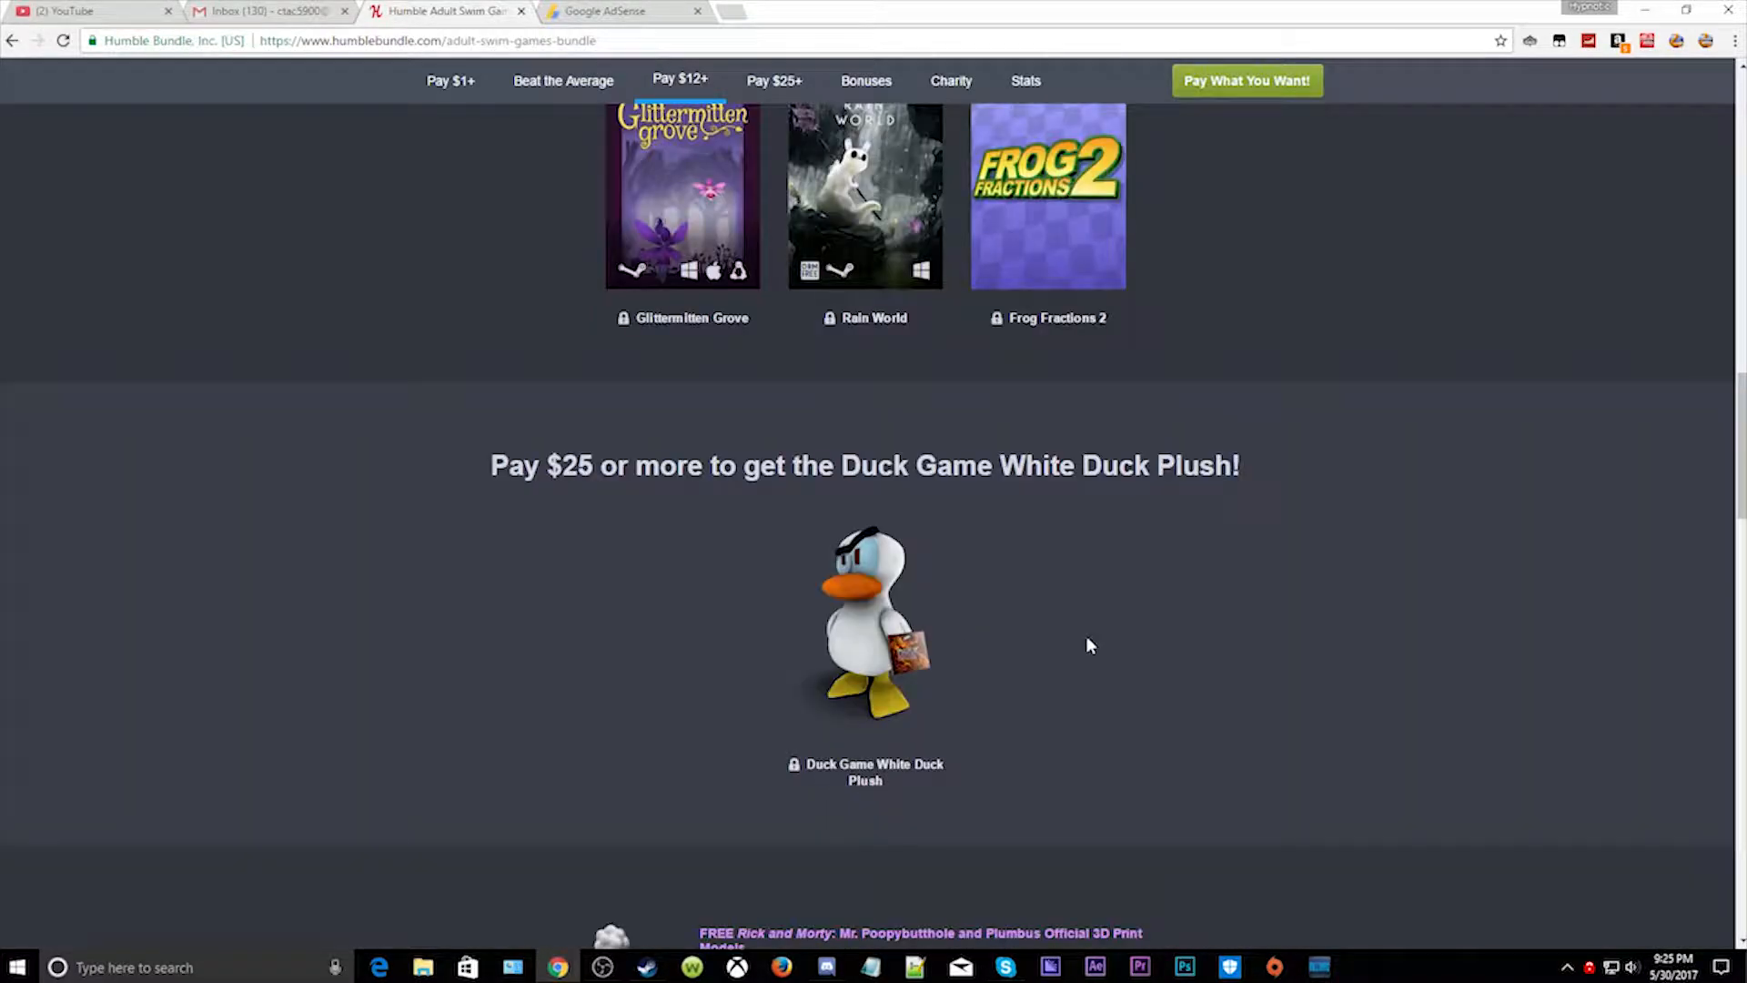
mouse_move(751, 909)
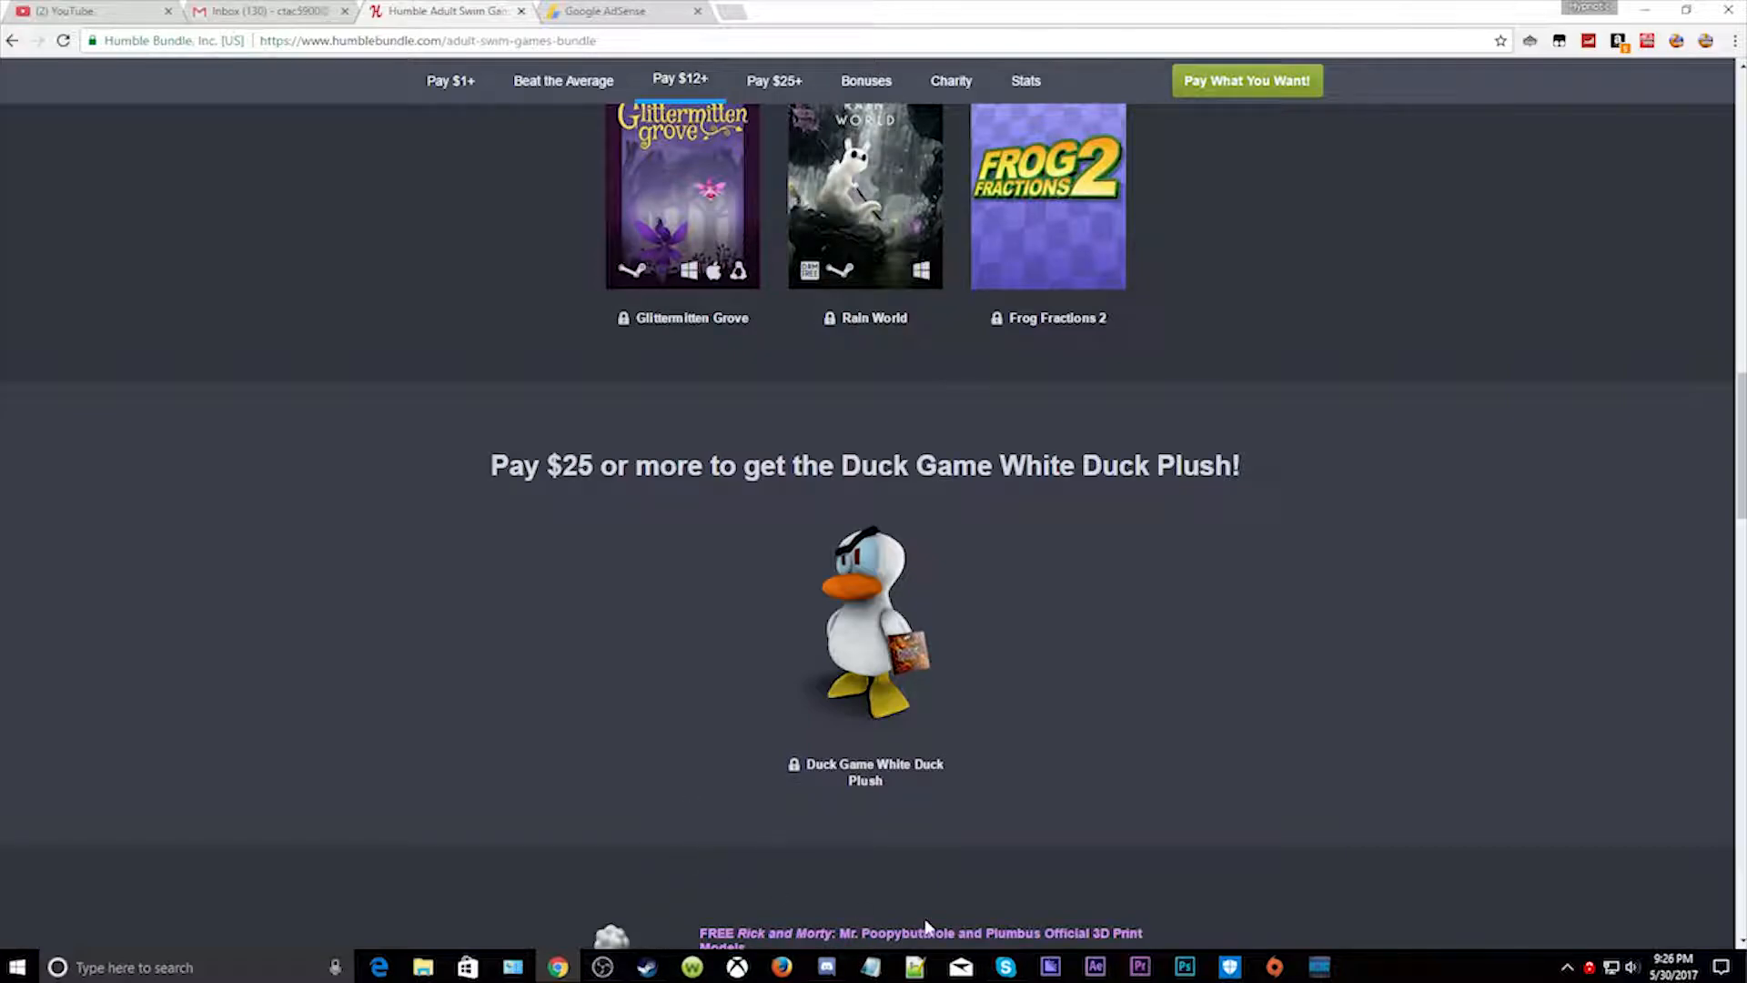
mouse_move(980, 907)
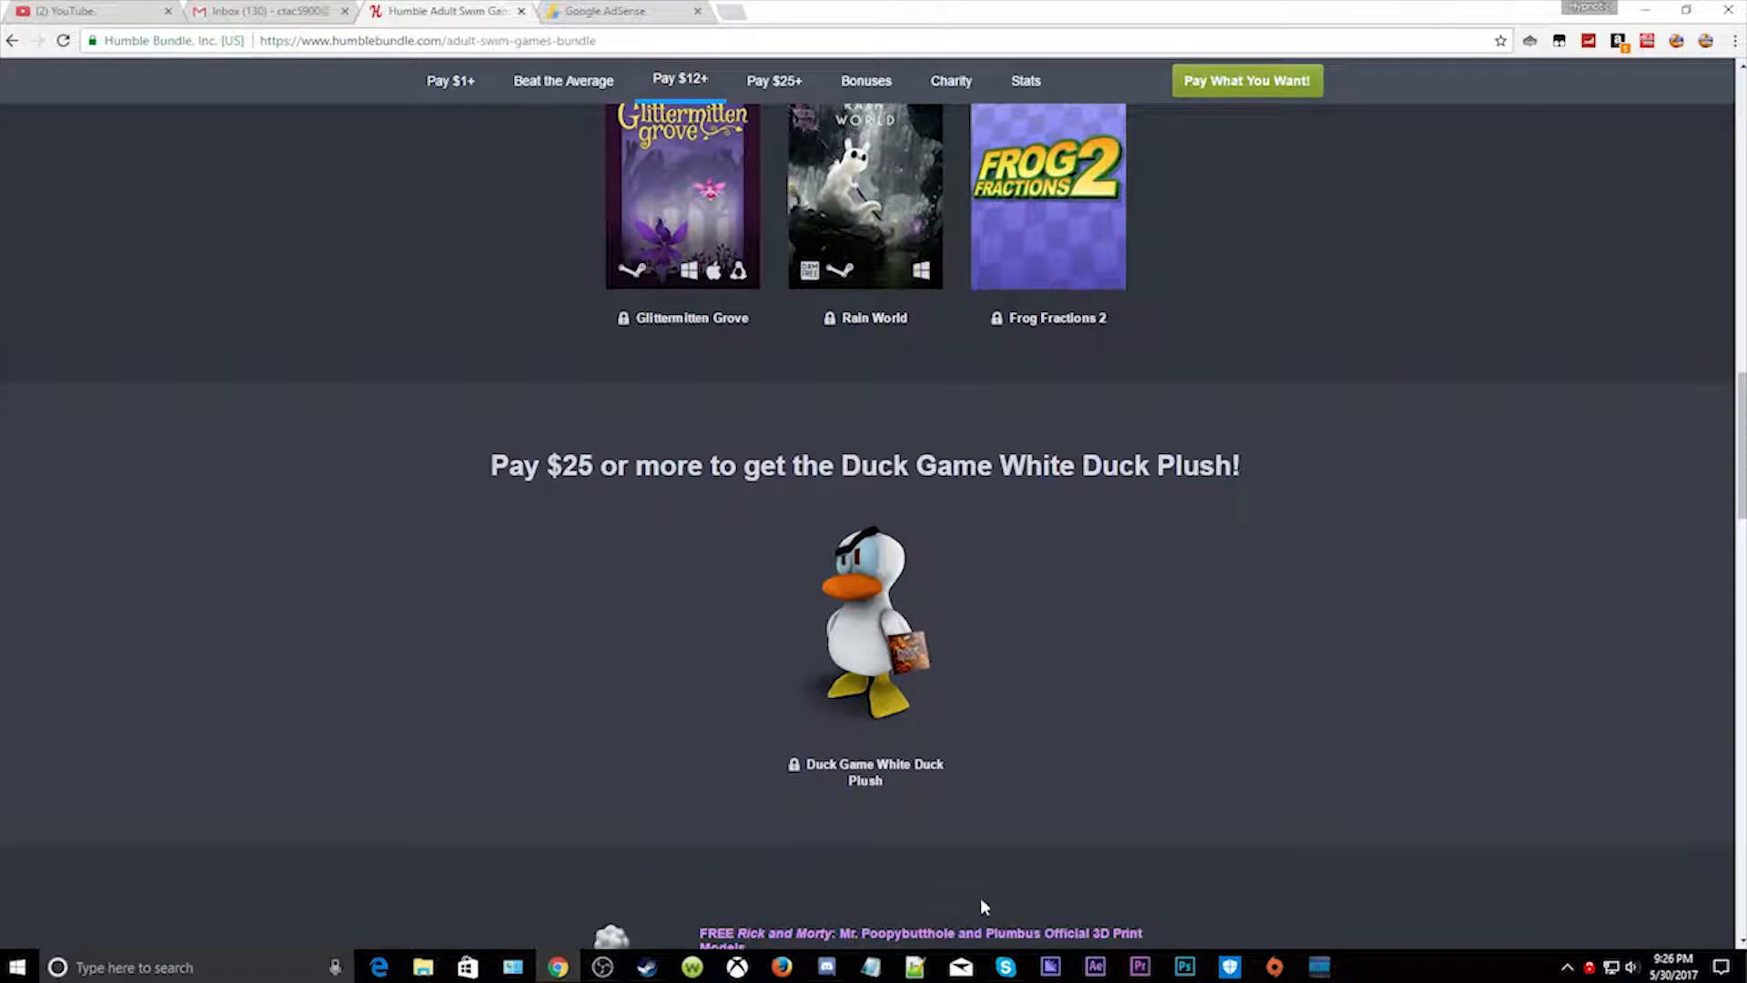
mouse_move(733, 877)
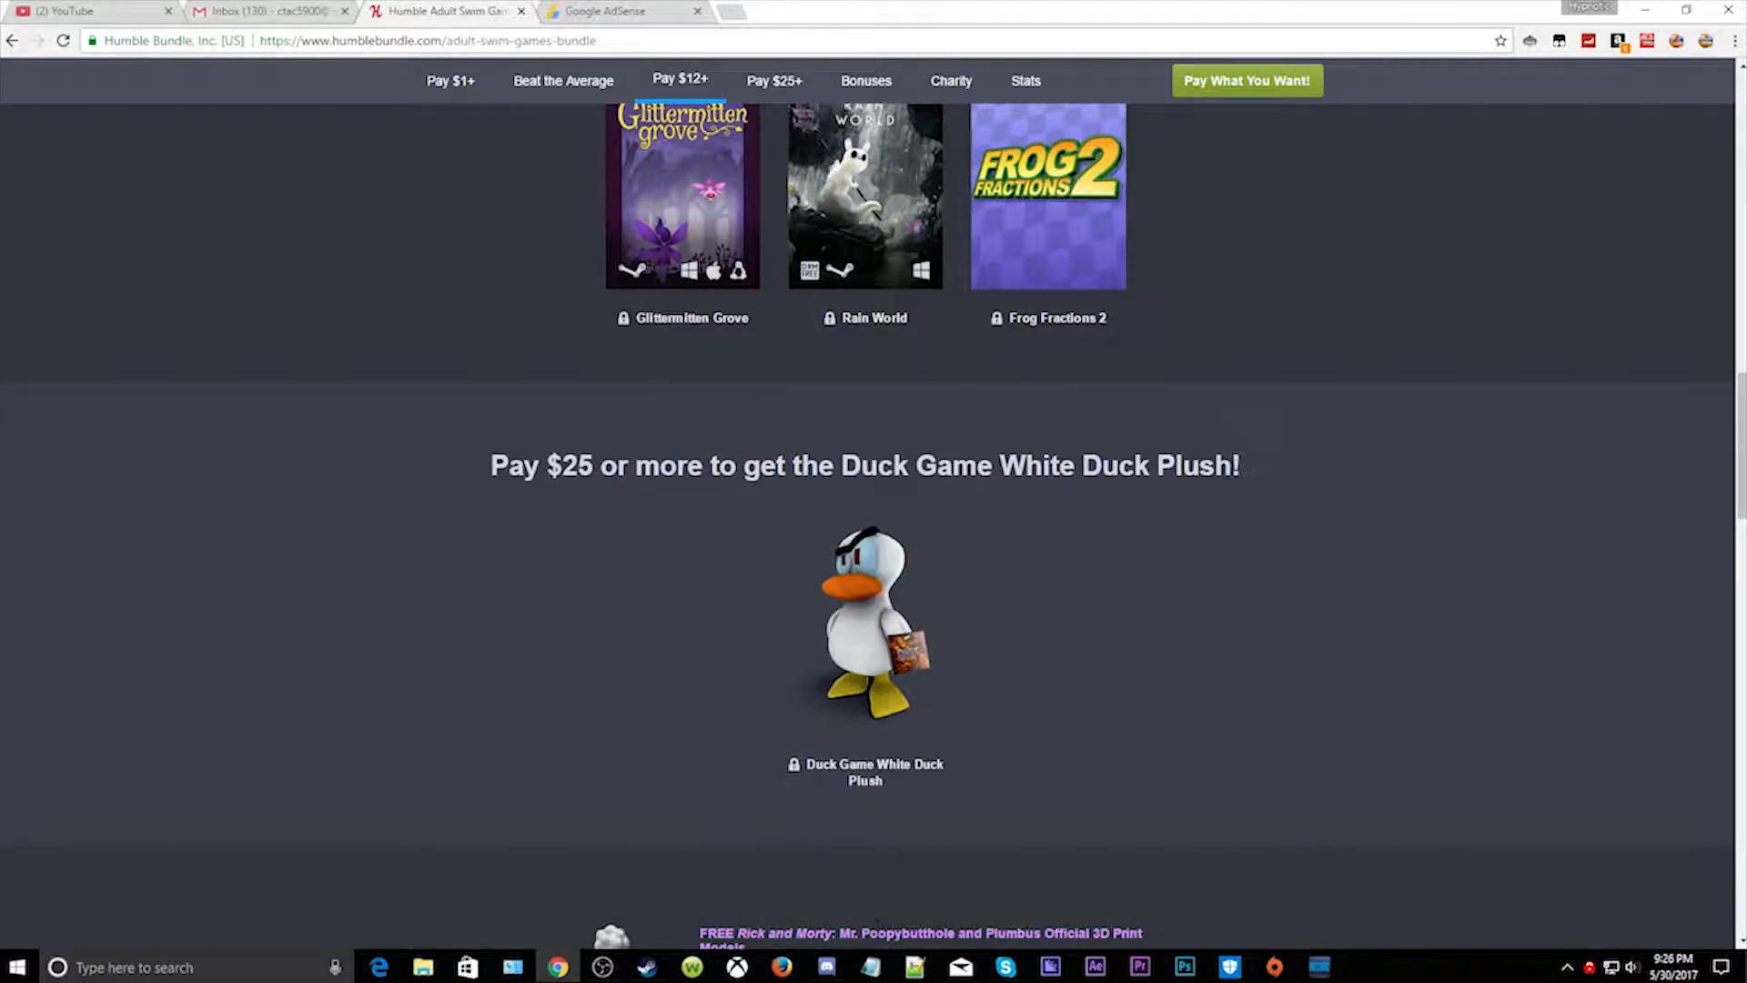
mouse_move(1155, 917)
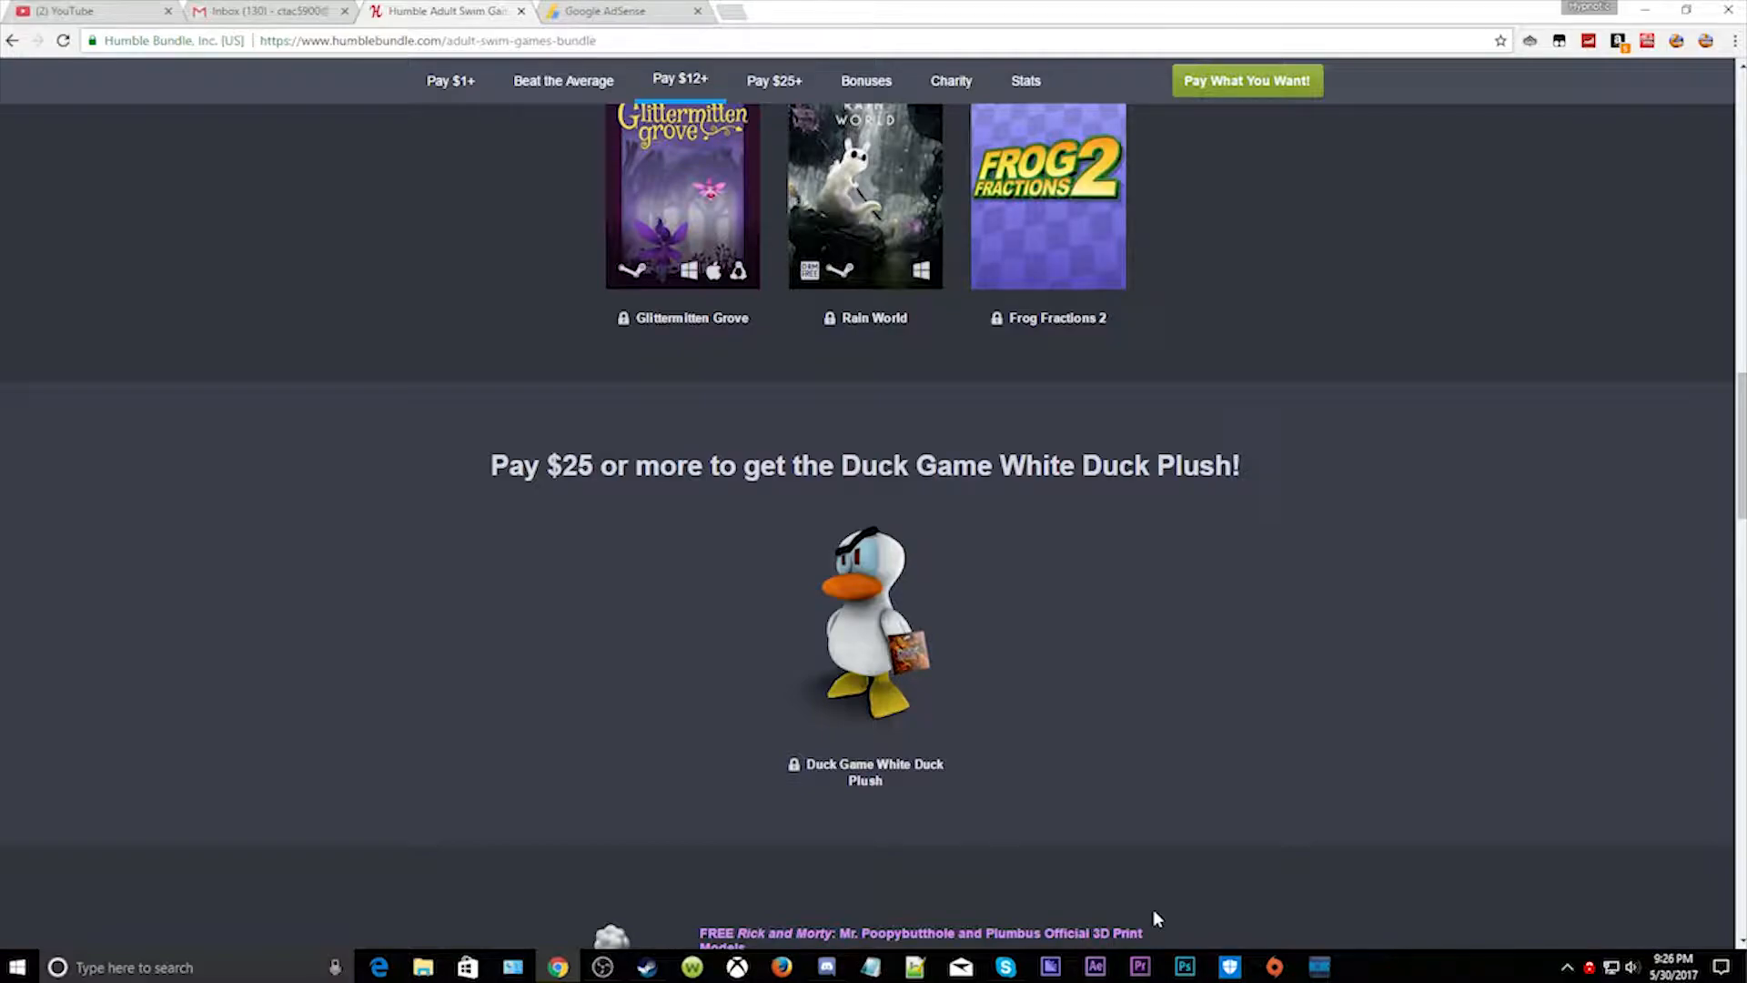
mouse_move(961, 952)
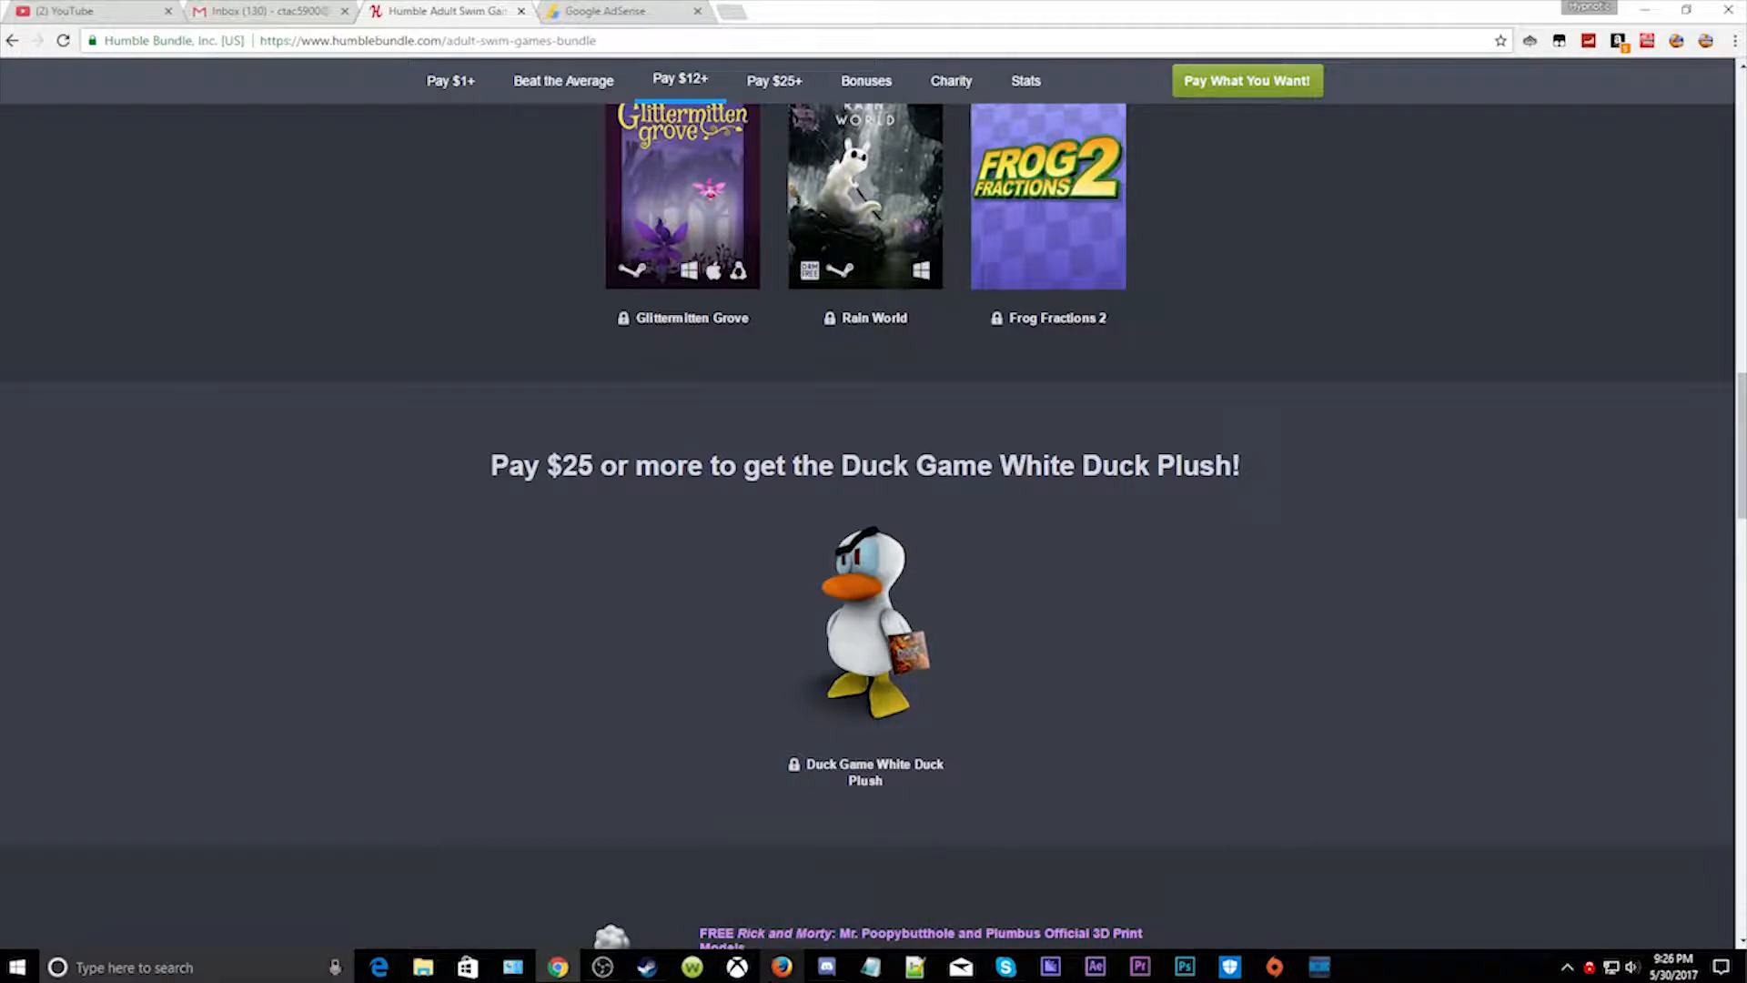
mouse_move(714, 855)
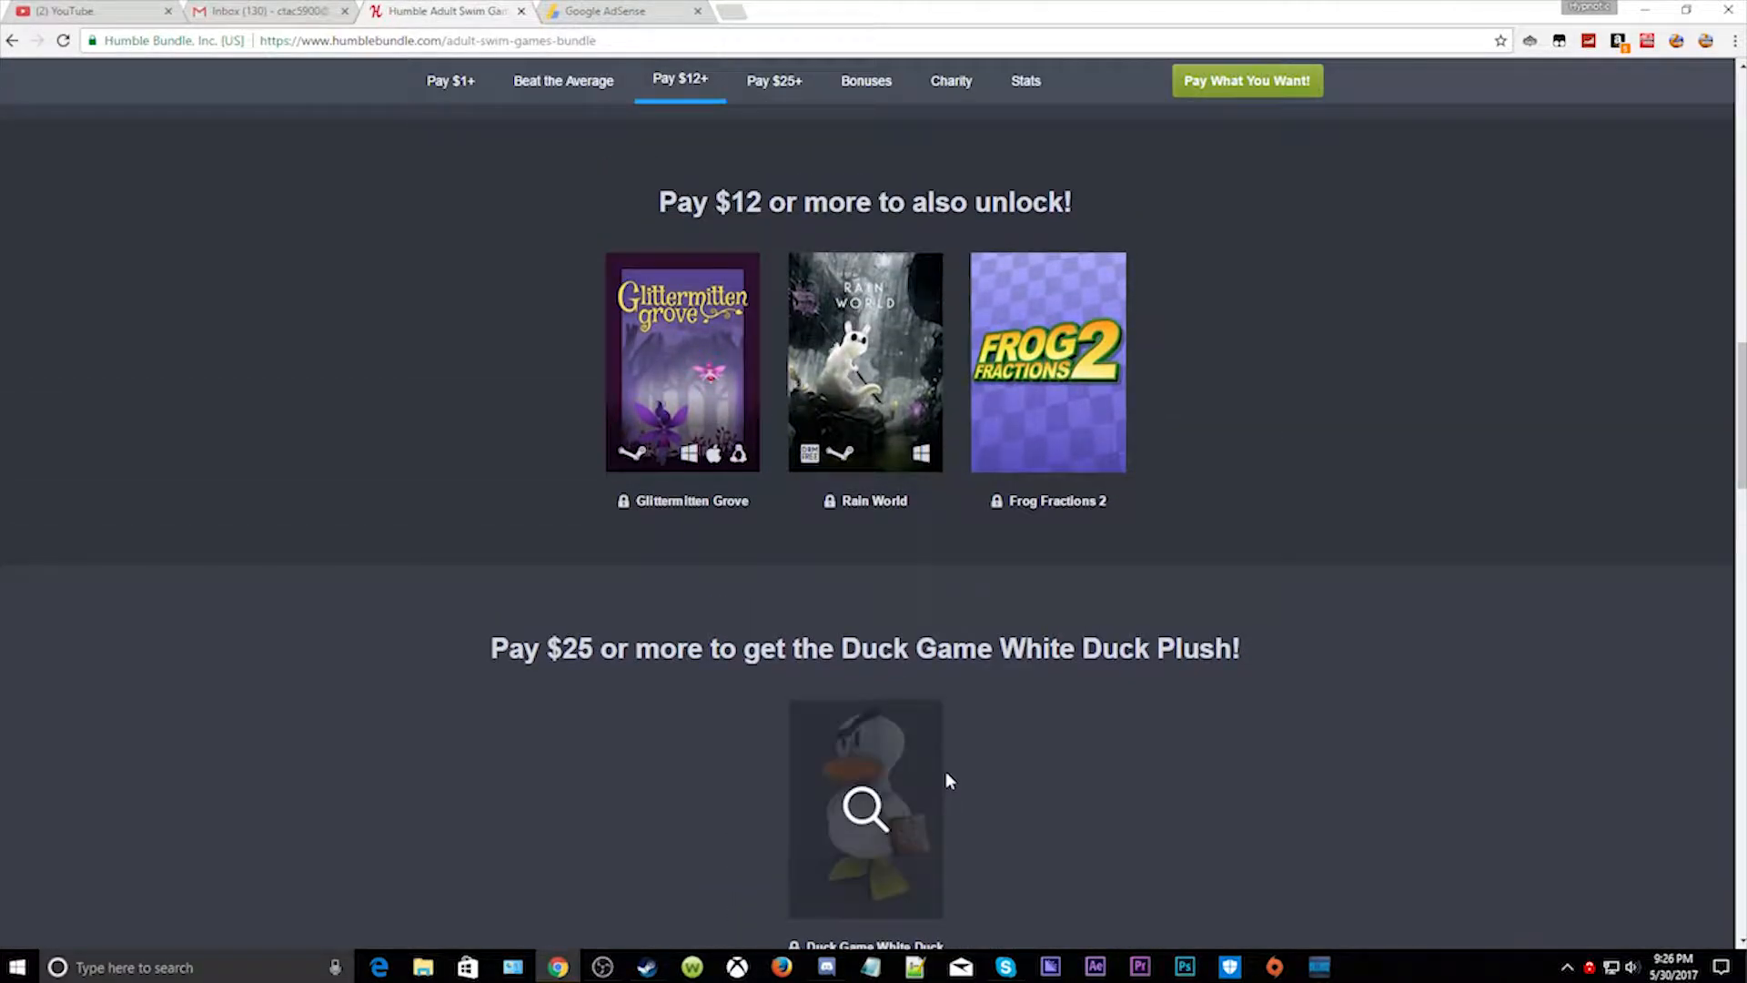
Step: Scroll back up to the beat-the-average games (Duck Game, Rise & Shine, Headlander)
scroll(up, 3)
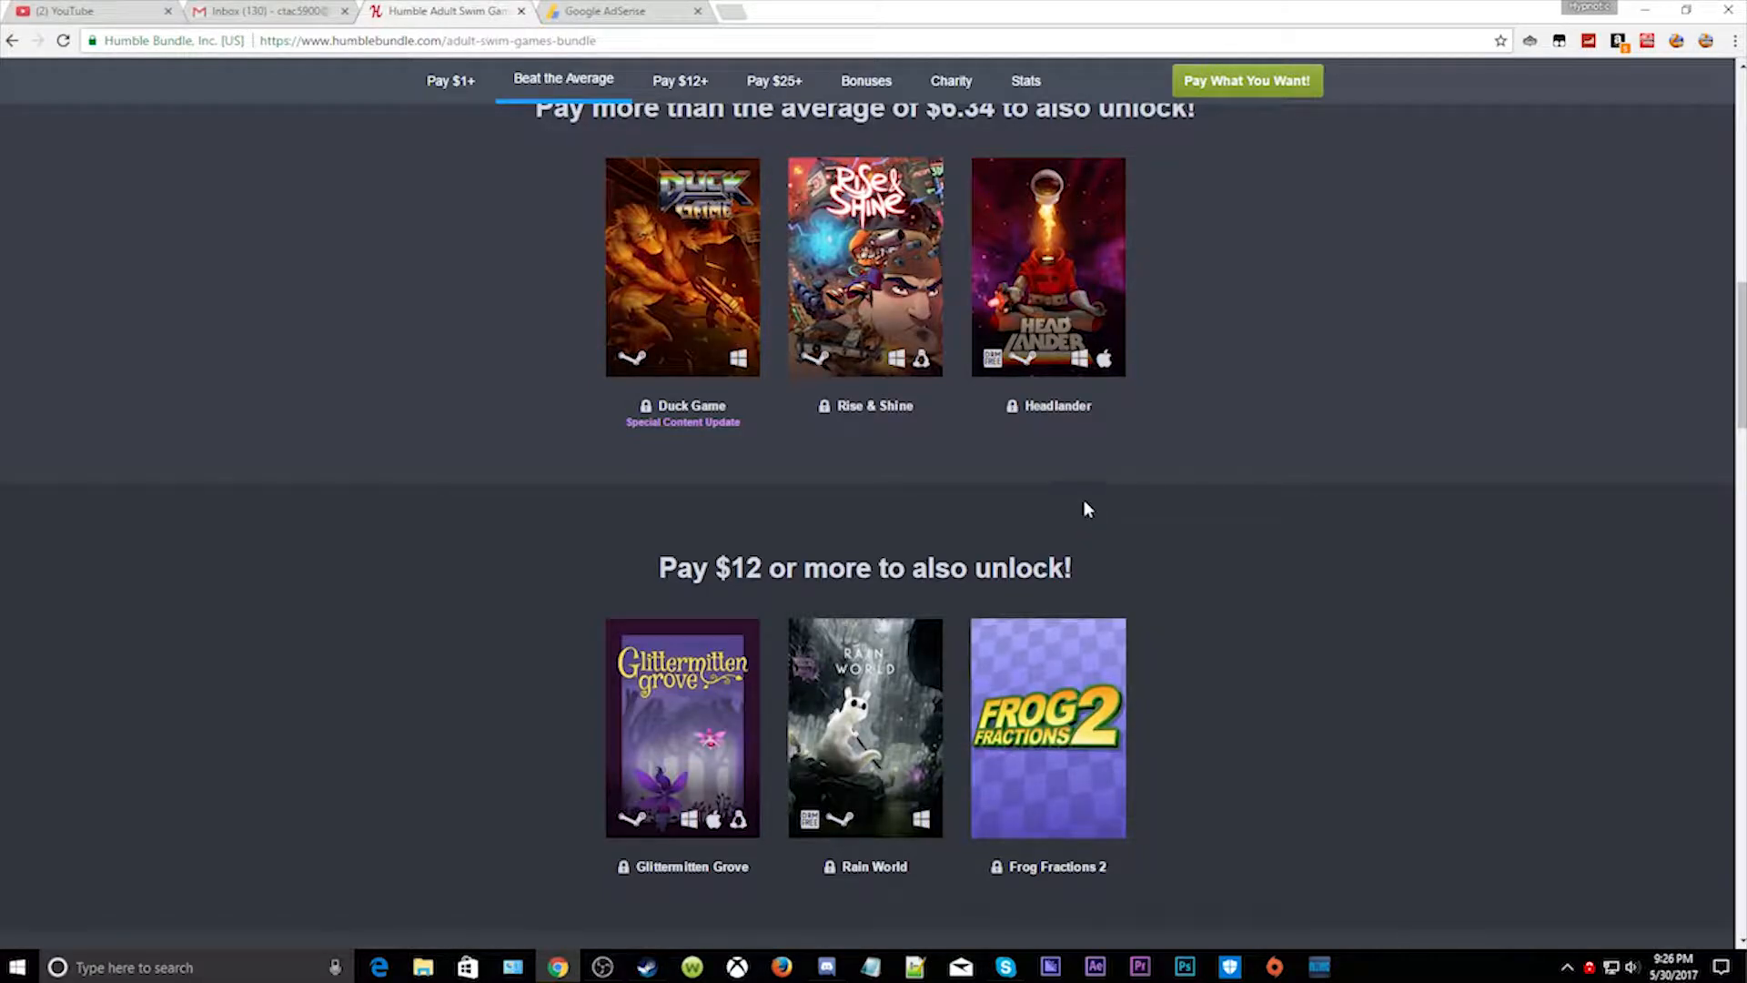
mouse_move(762, 512)
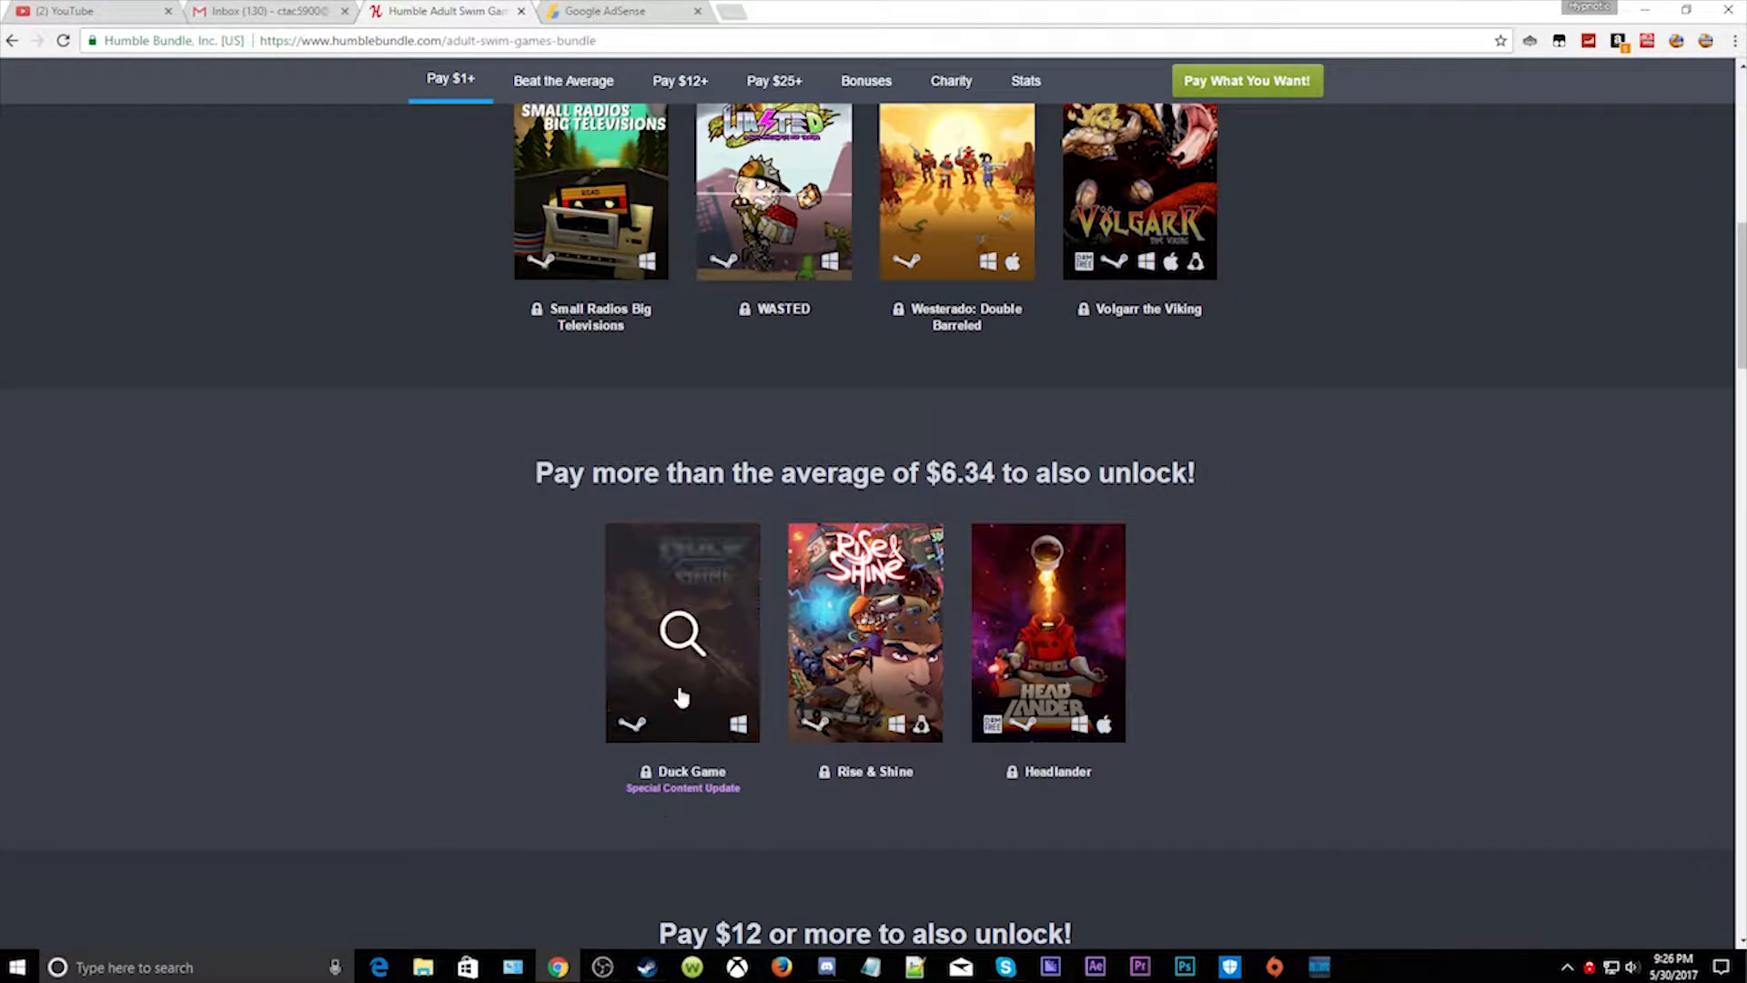
click(774, 191)
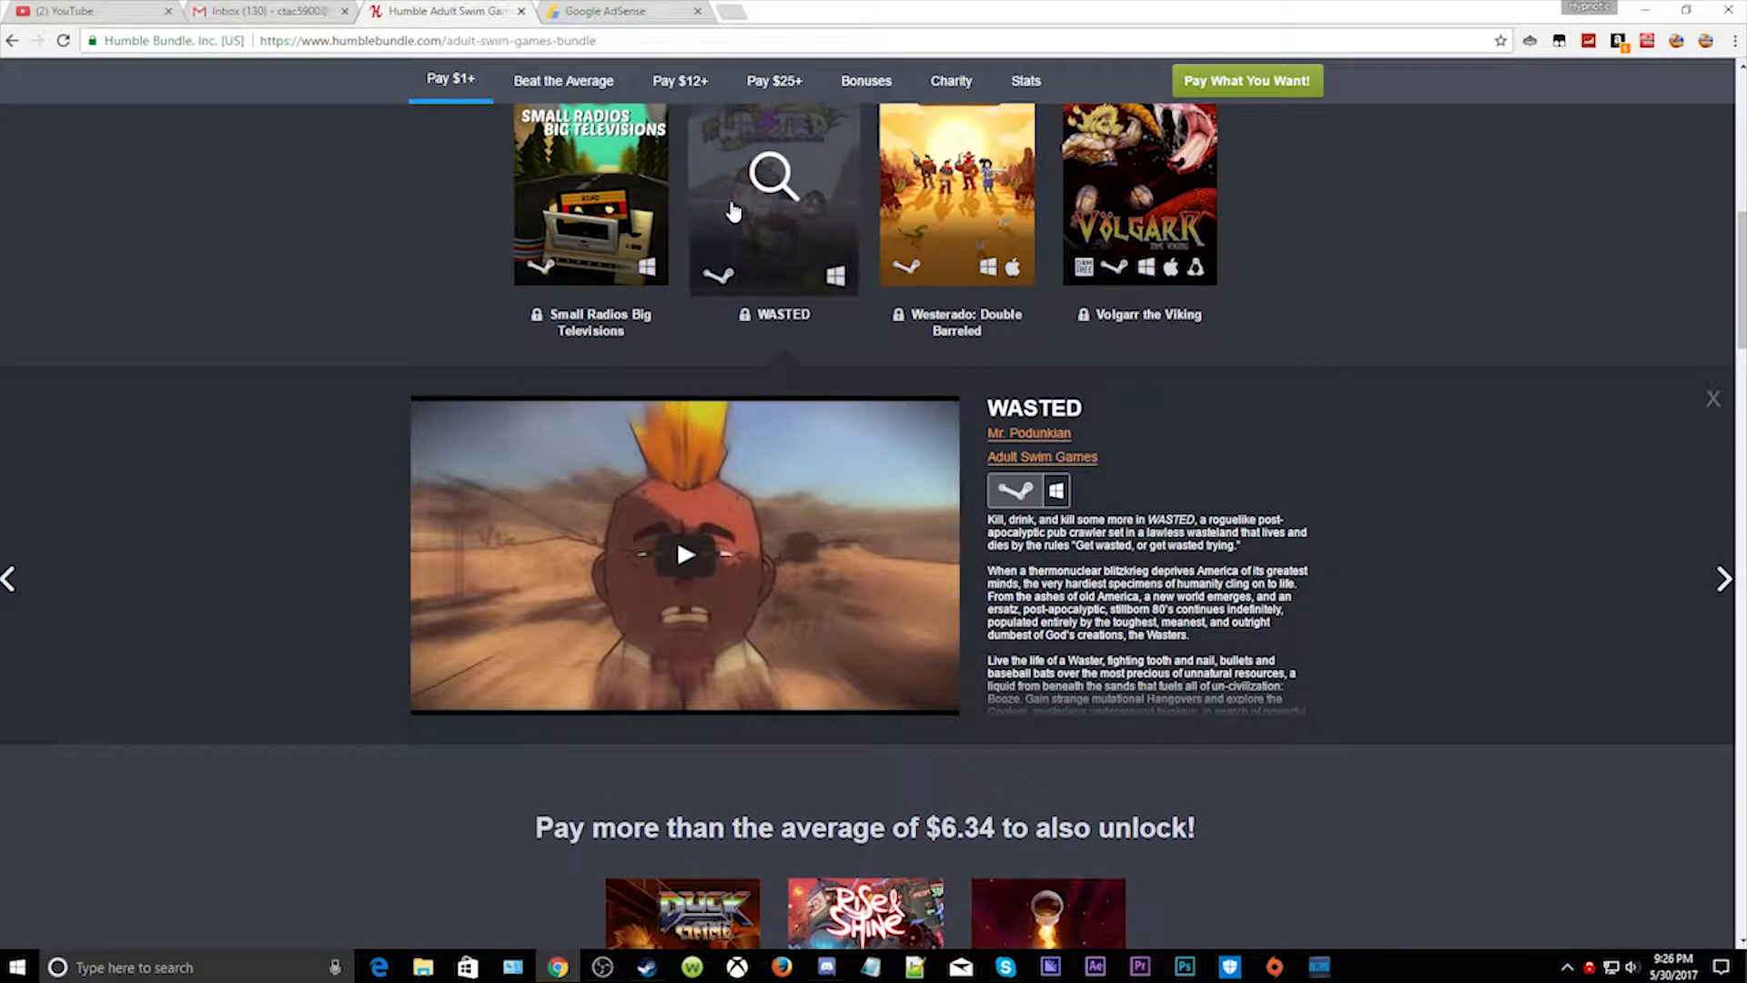
click(1714, 399)
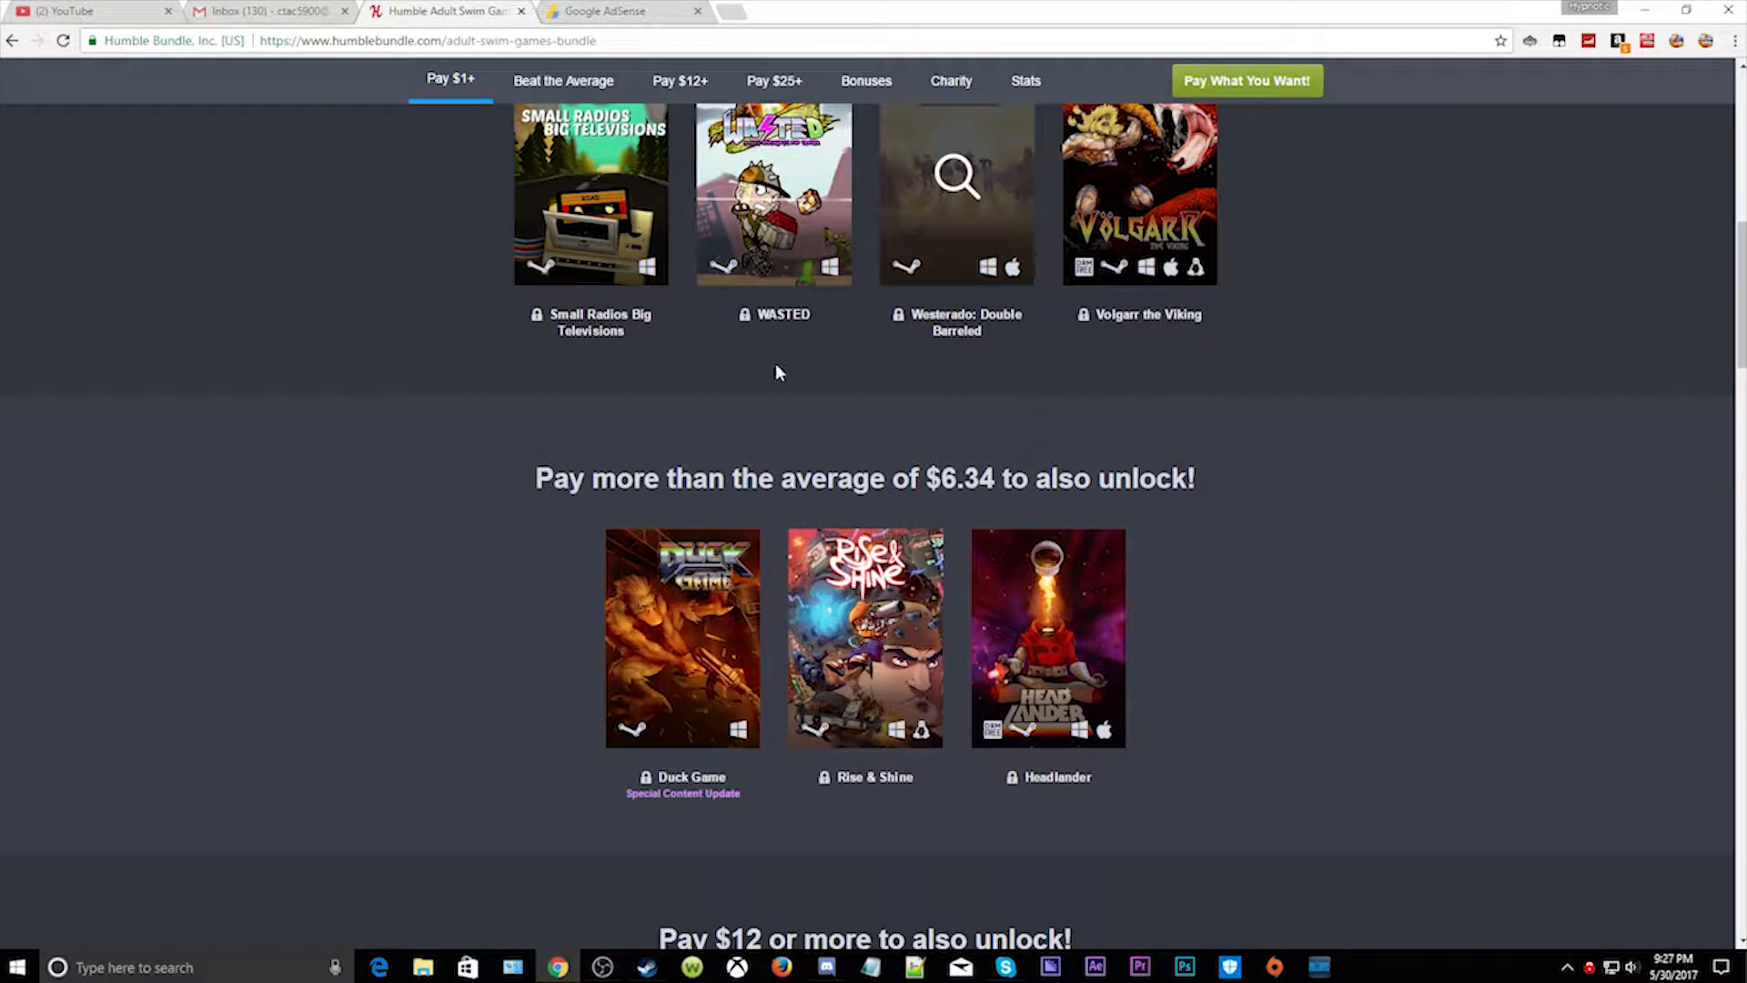
mouse_move(1036, 527)
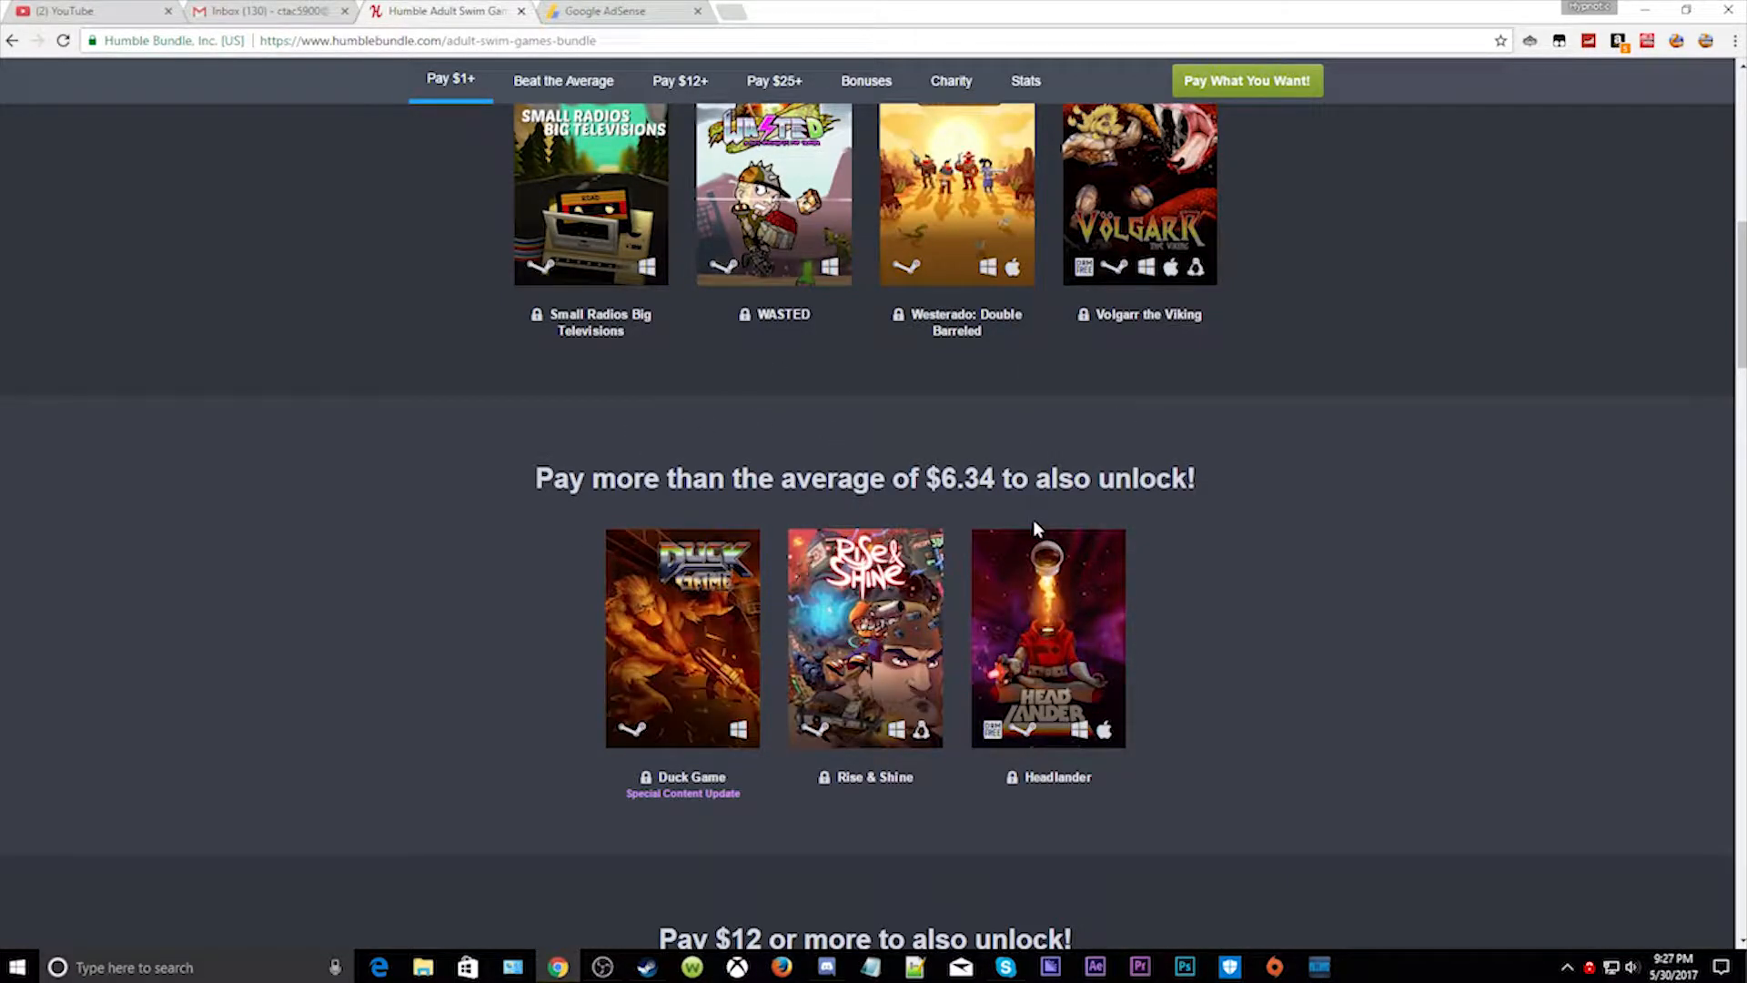